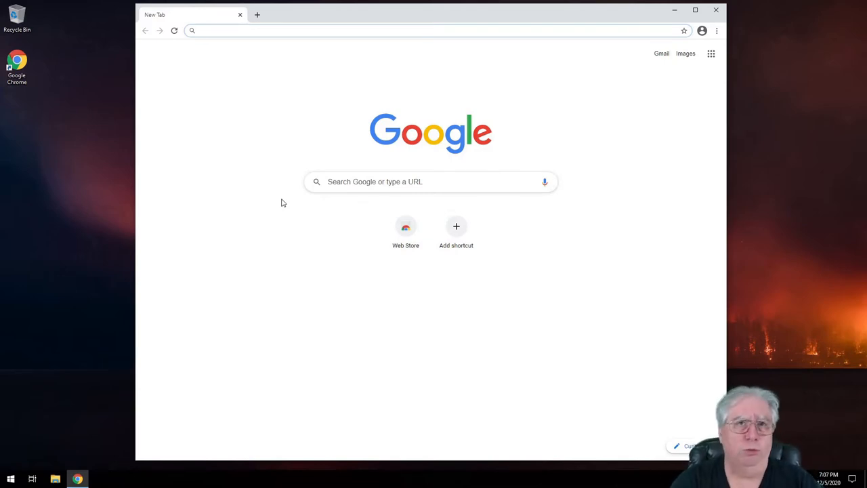
# Search Google for omnirig and reach the Downloads section of the DX Atlas Omni-Rig page.
pyautogui.click(433, 30)
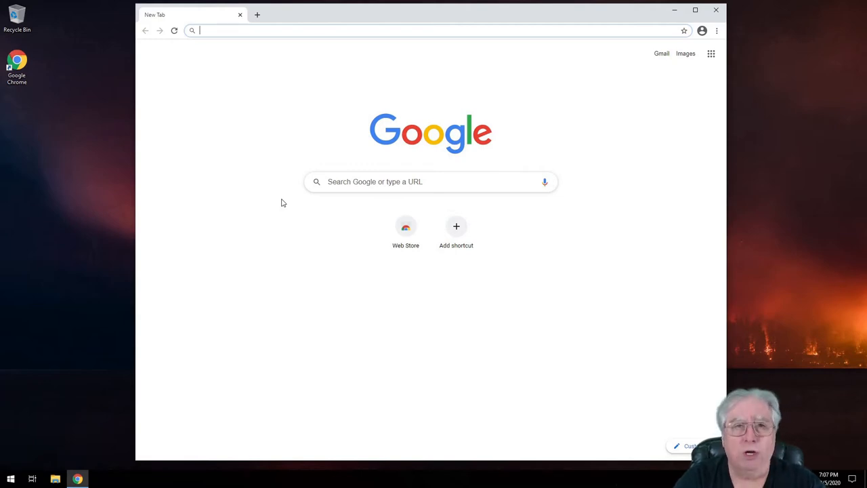
pyautogui.write('om')
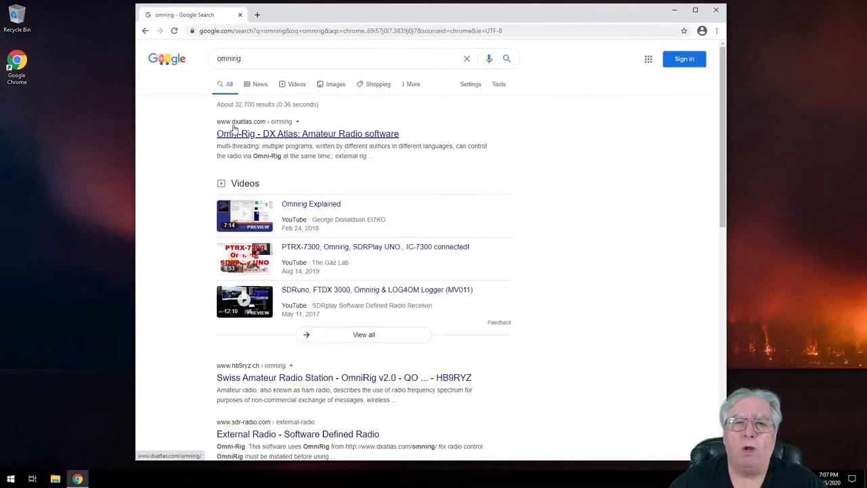
pyautogui.moveTo(269, 140)
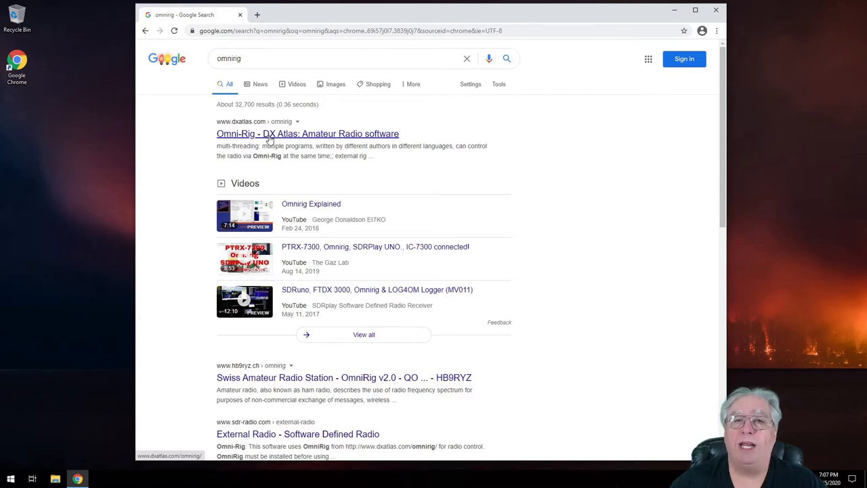
pyautogui.moveTo(273, 138)
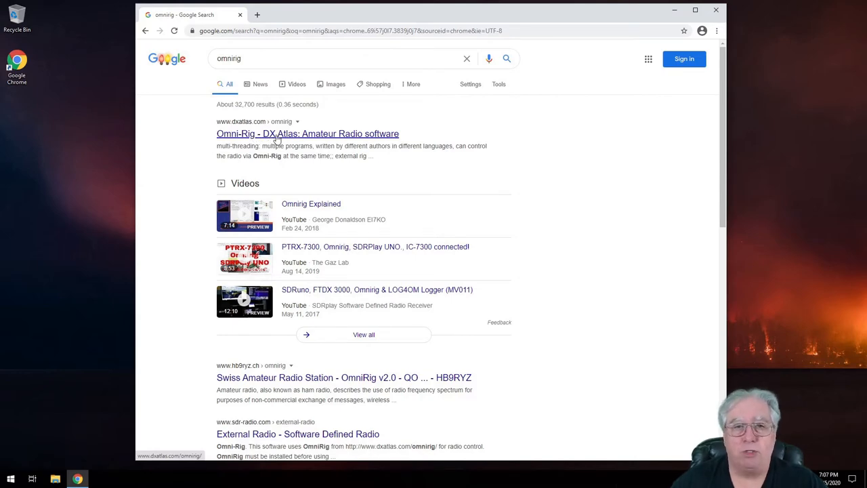
pyautogui.click(308, 134)
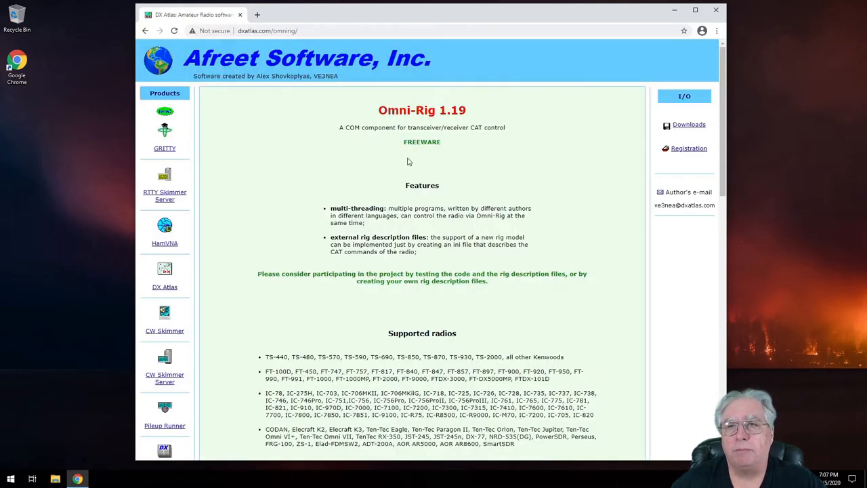
pyautogui.moveTo(444, 140)
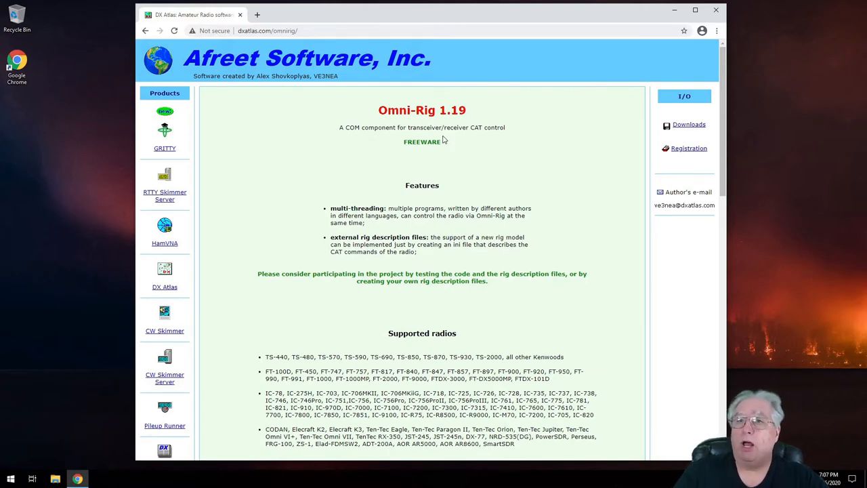
pyautogui.moveTo(371, 152)
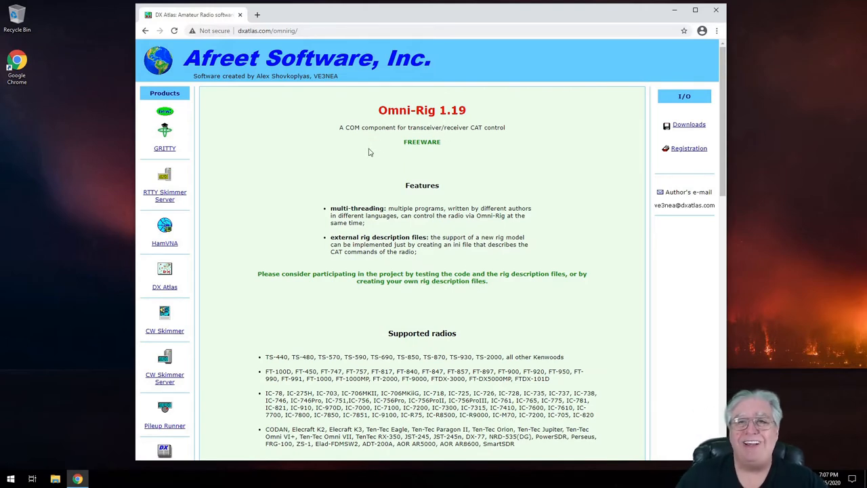
pyautogui.scroll(-3)
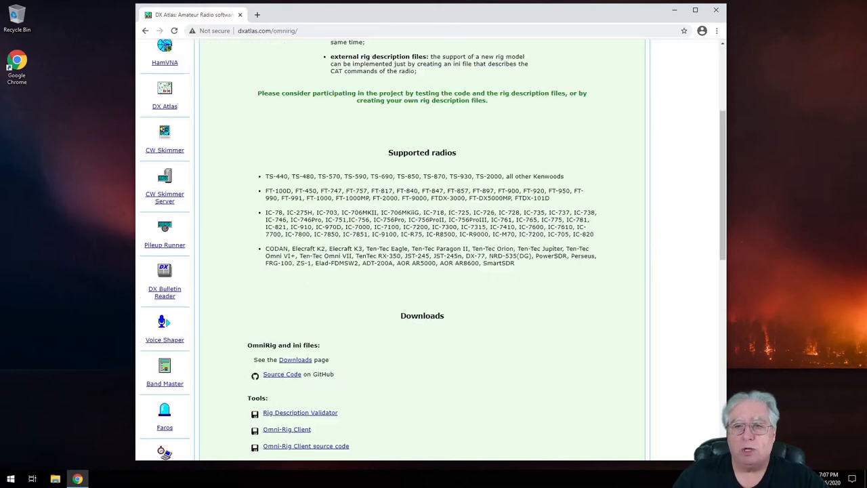
pyautogui.scroll(-3)
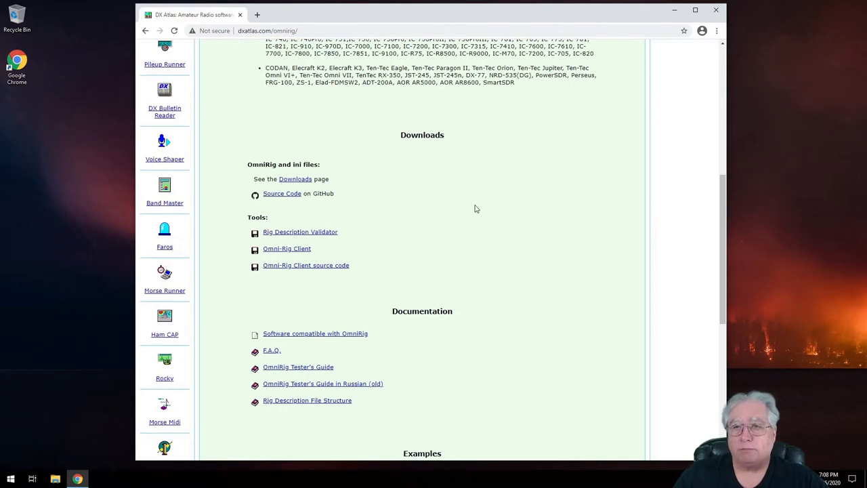
pyautogui.moveTo(247, 285)
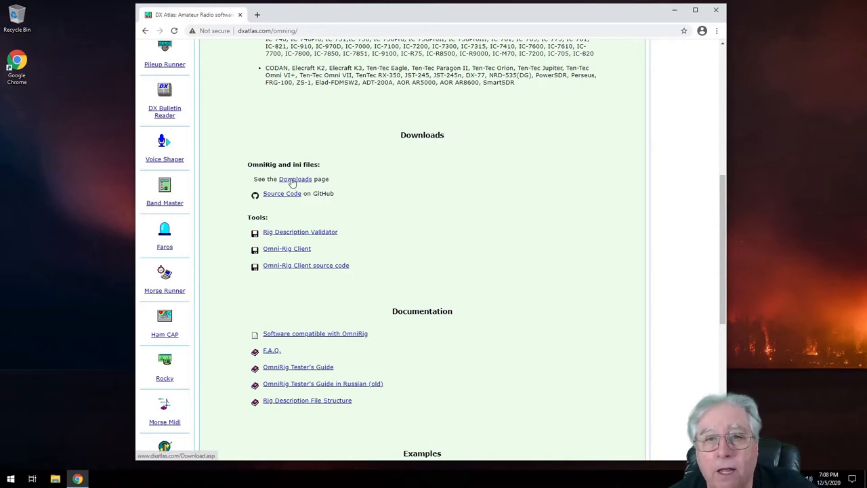
# From the DX Atlas Downloads page, download the OmniRig installer and the INI rig files.
pyautogui.click(296, 178)
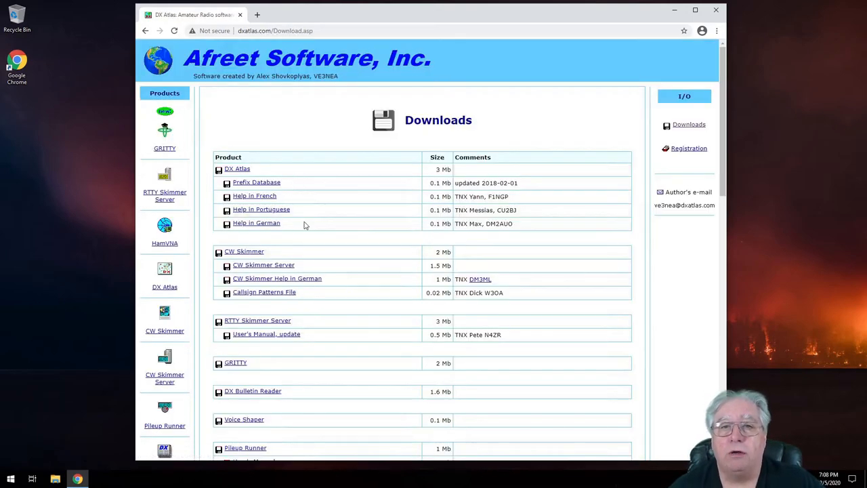
pyautogui.scroll(-3)
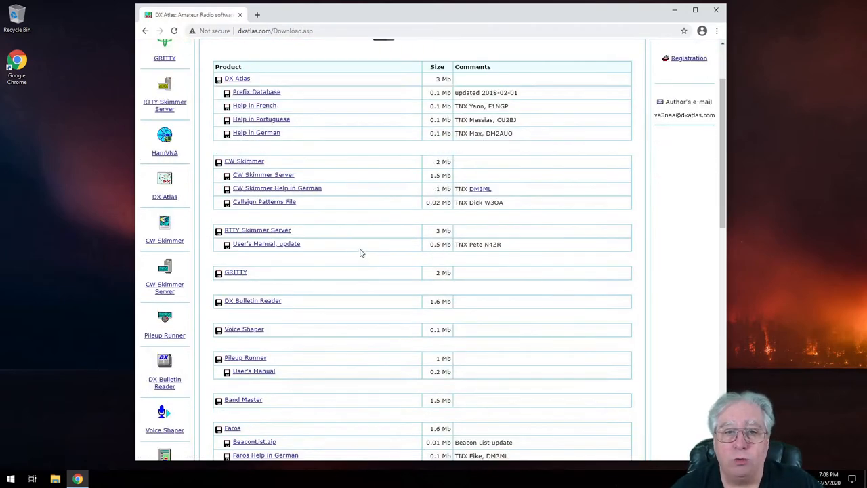
pyautogui.scroll(-3)
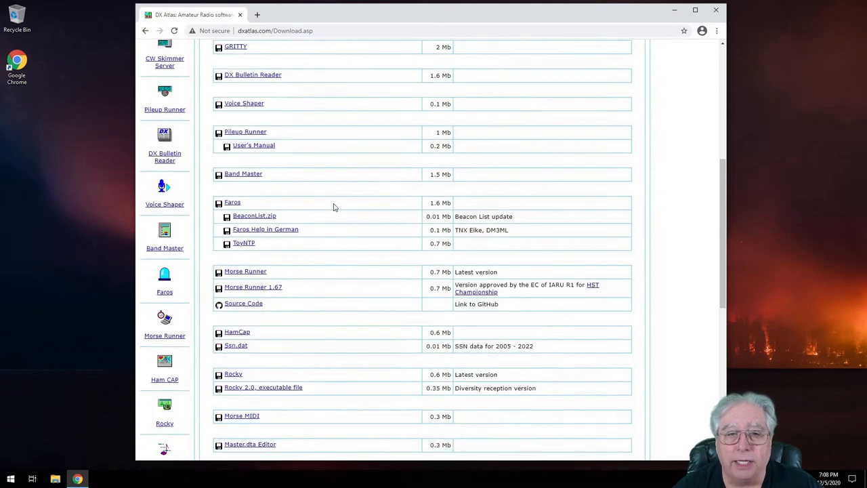
pyautogui.scroll(-3)
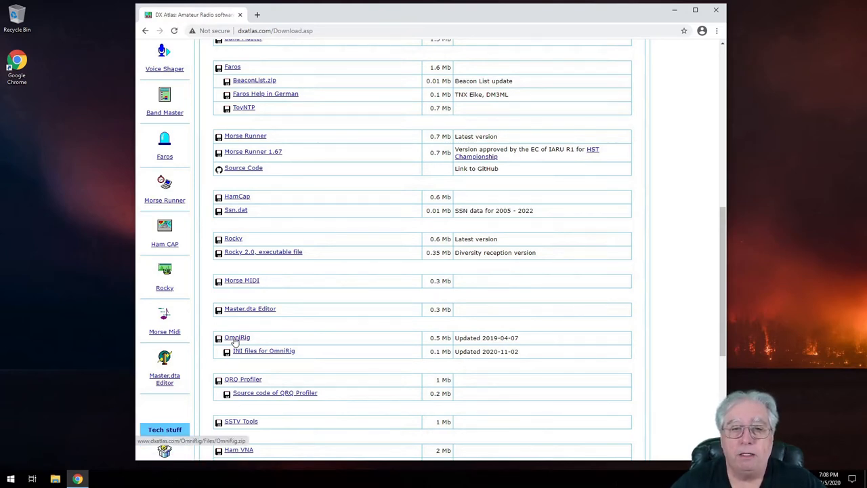
pyautogui.click(237, 336)
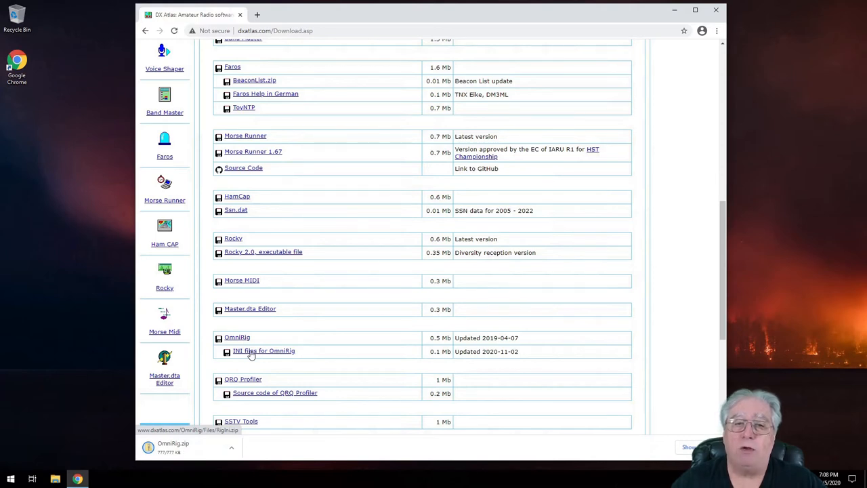
pyautogui.click(262, 350)
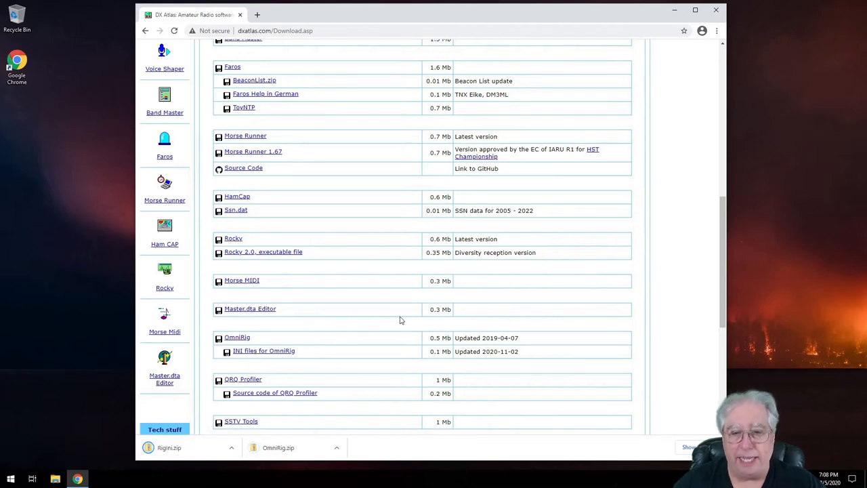
pyautogui.moveTo(416, 309)
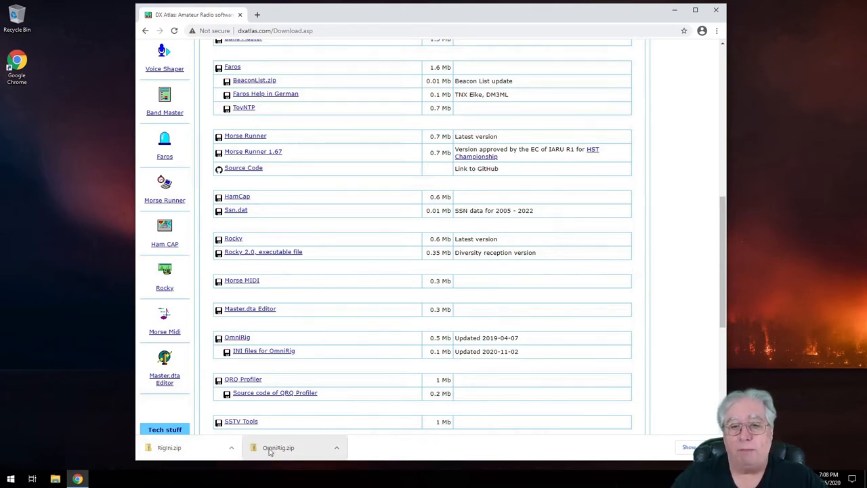
# Launch OmniRigSetup from the downloaded OmniRig.zip and allow it through the UAC prompt.
pyautogui.click(291, 447)
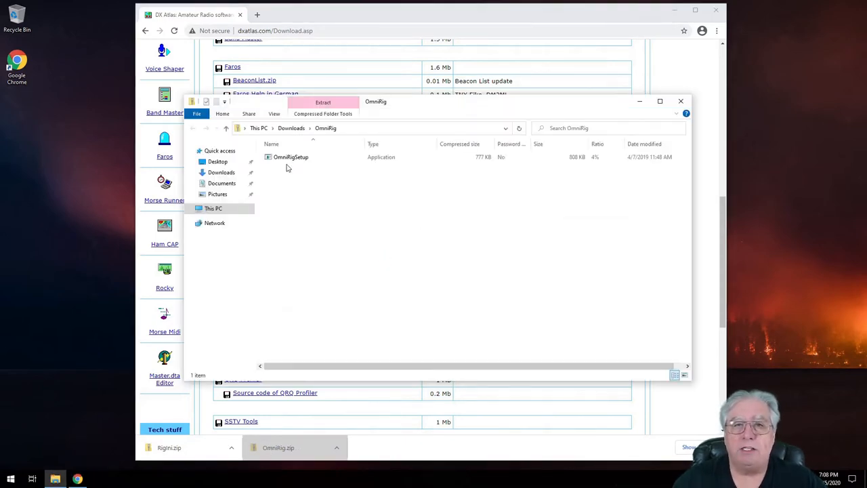
pyautogui.click(290, 157)
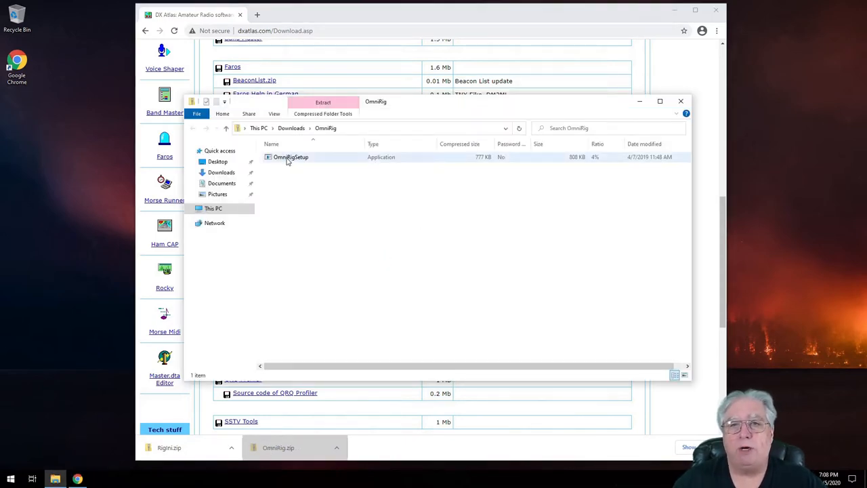
pyautogui.click(290, 157)
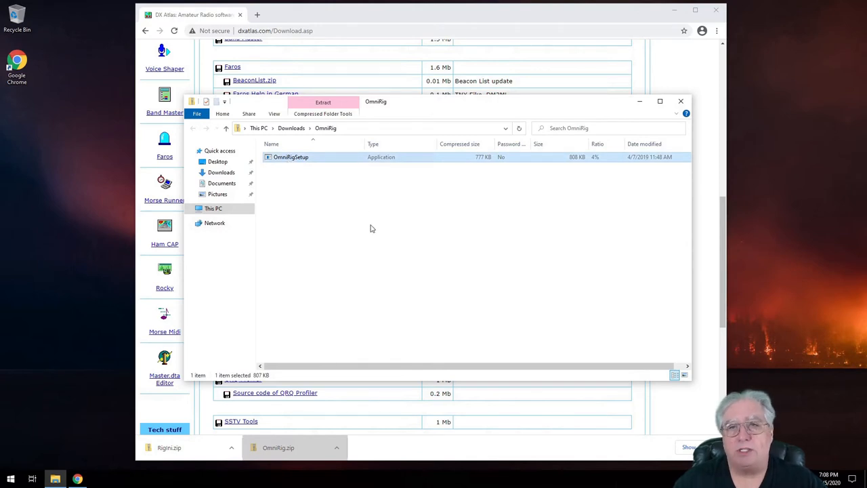
pyautogui.moveTo(387, 206)
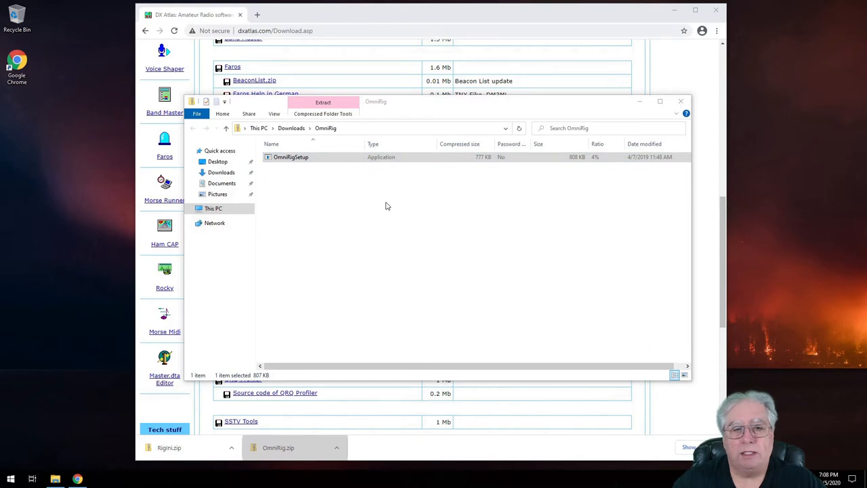
pyautogui.doubleClick(290, 158)
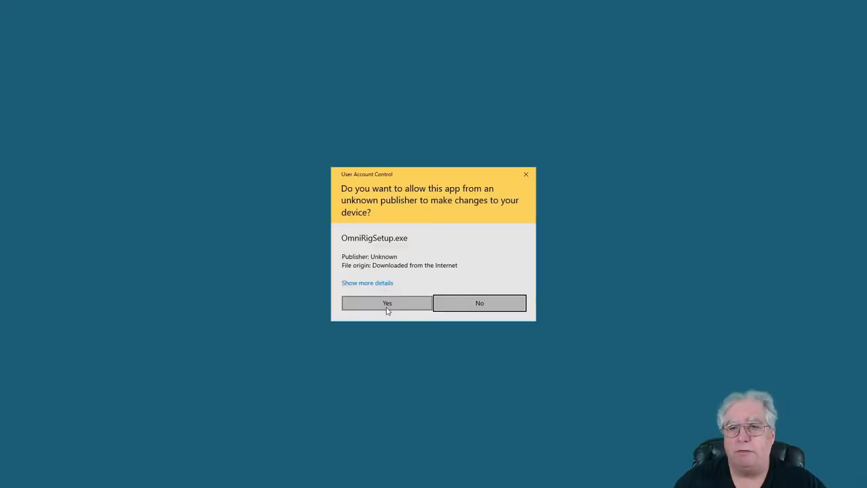
pyautogui.click(387, 304)
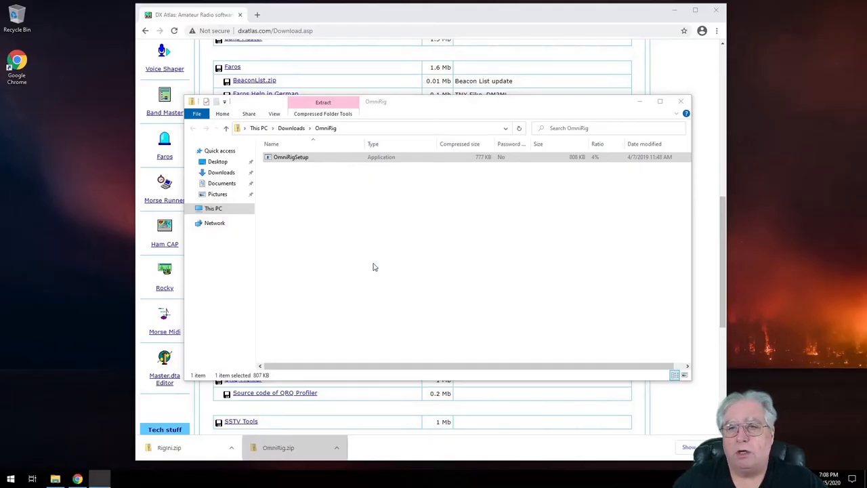
pyautogui.doubleClick(290, 157)
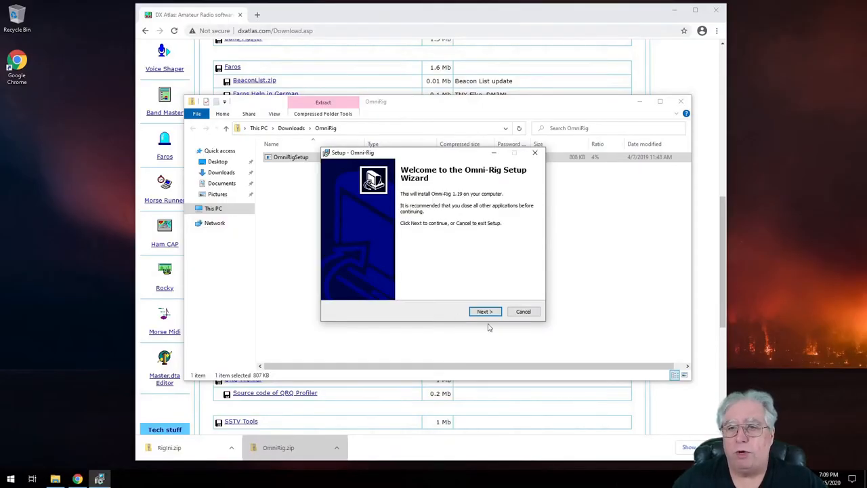
# Run the Omni-Rig 1.19 setup wizard through to Install.
pyautogui.click(485, 310)
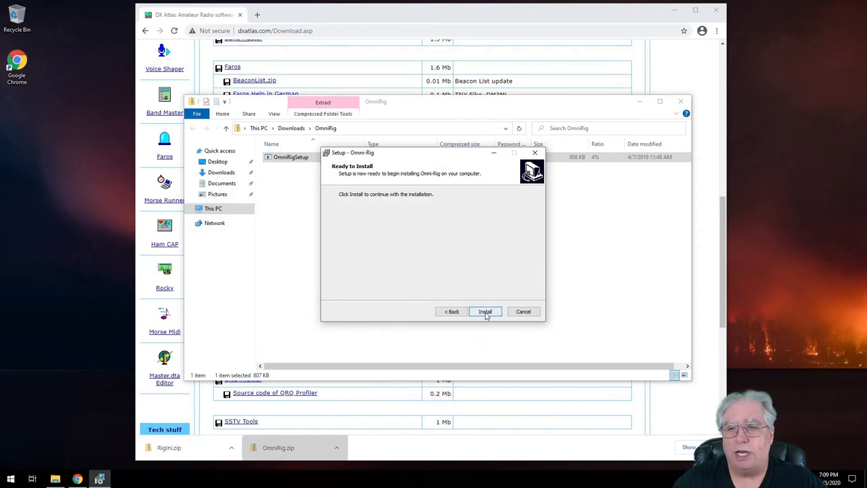
pyautogui.click(485, 310)
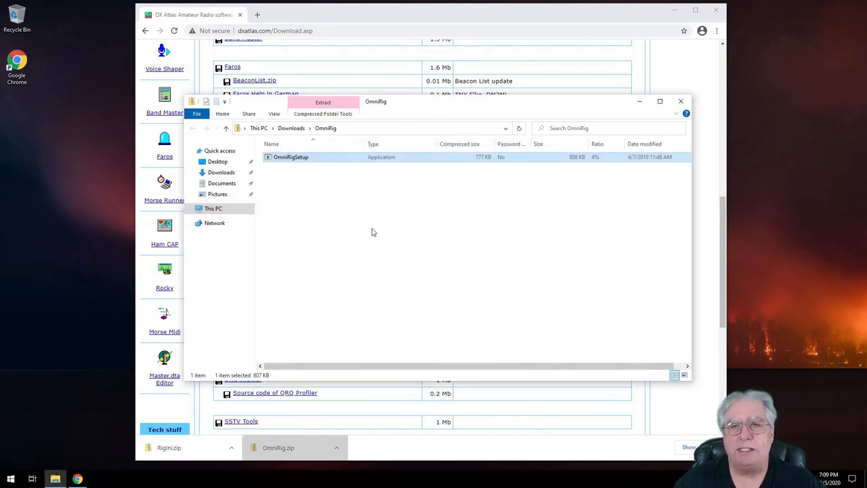
# Open the downloaded Rigs zip and copy all 159 rig configuration files.
pyautogui.click(680, 100)
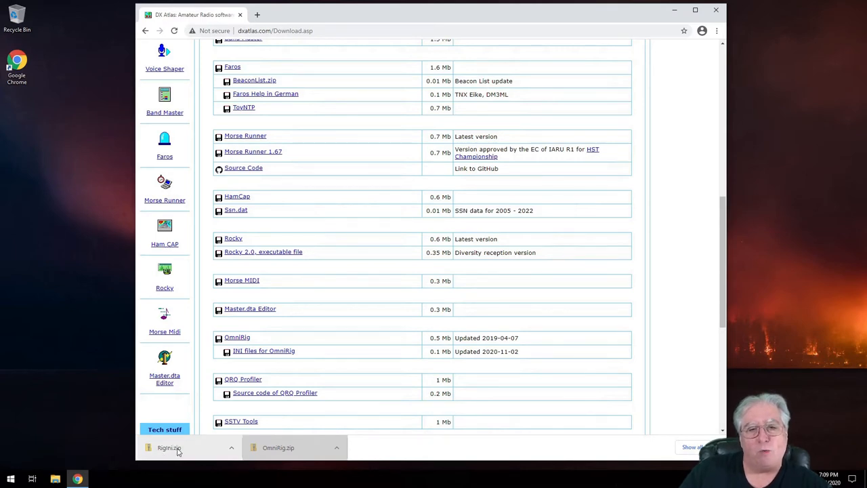
pyautogui.click(169, 447)
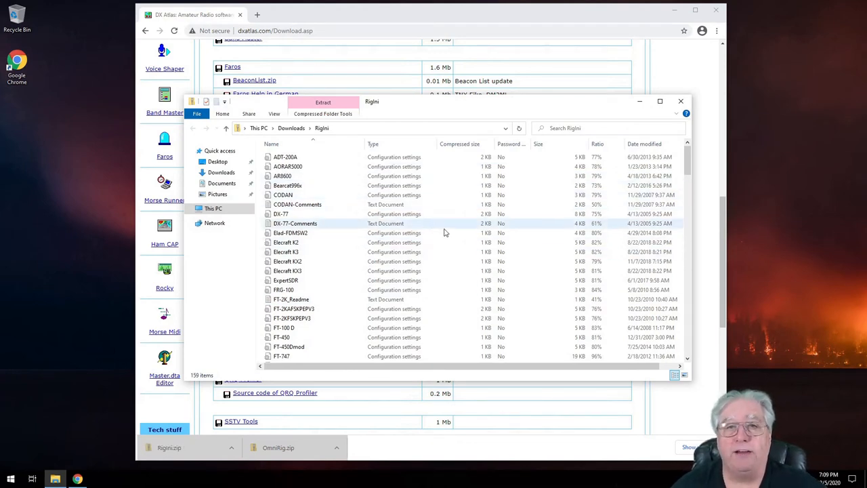
pyautogui.rightClick(284, 157)
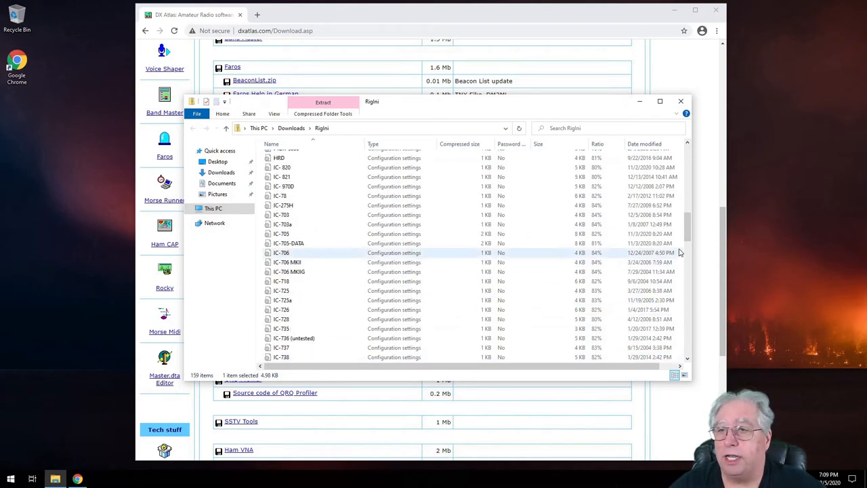
pyautogui.scroll(-3)
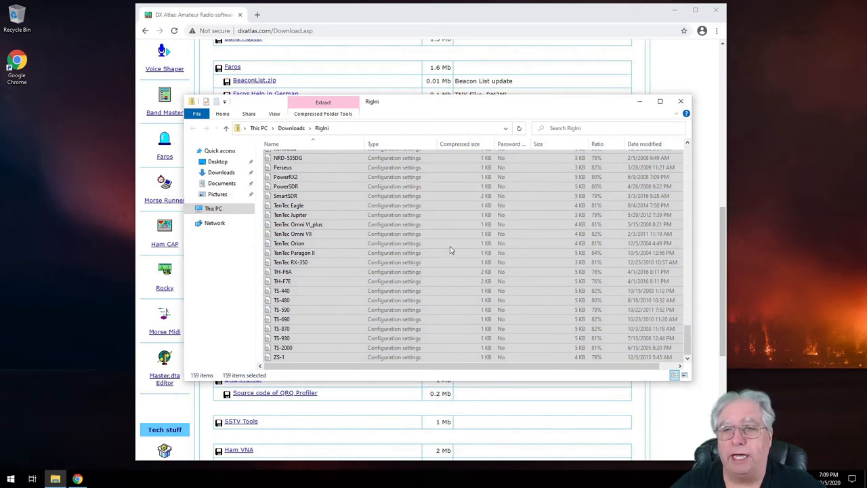
pyautogui.rightClick(450, 250)
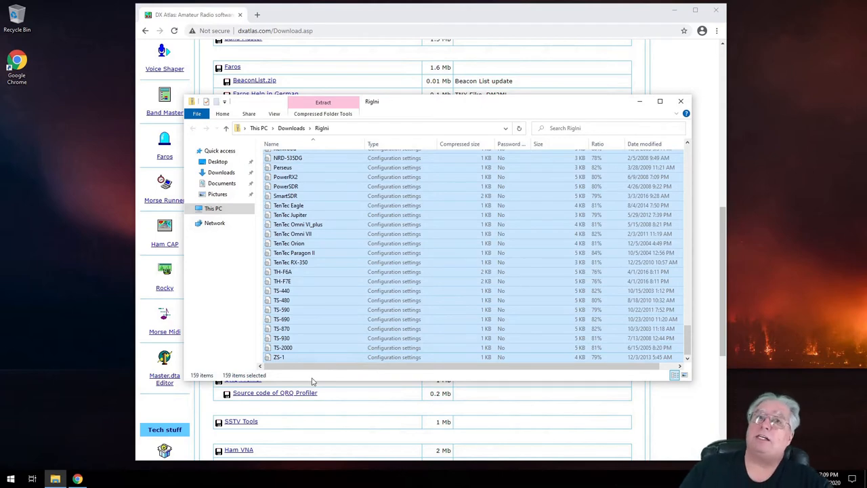
pyautogui.moveTo(292, 215)
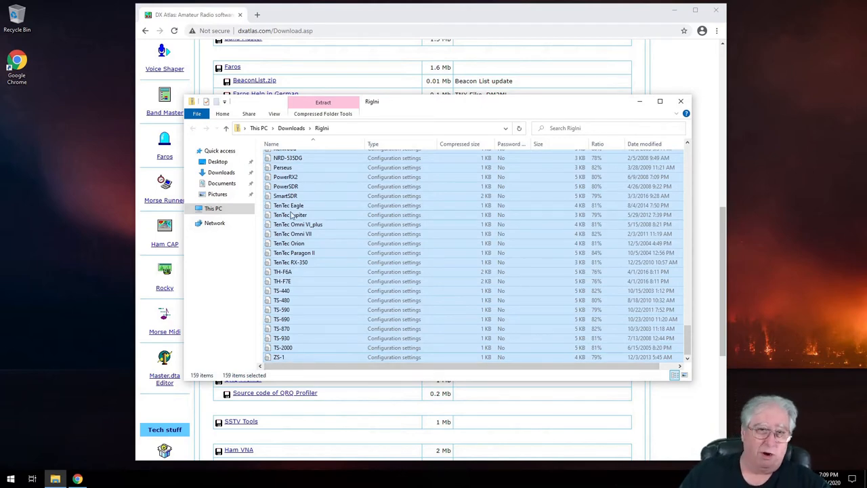
pyautogui.moveTo(303, 235)
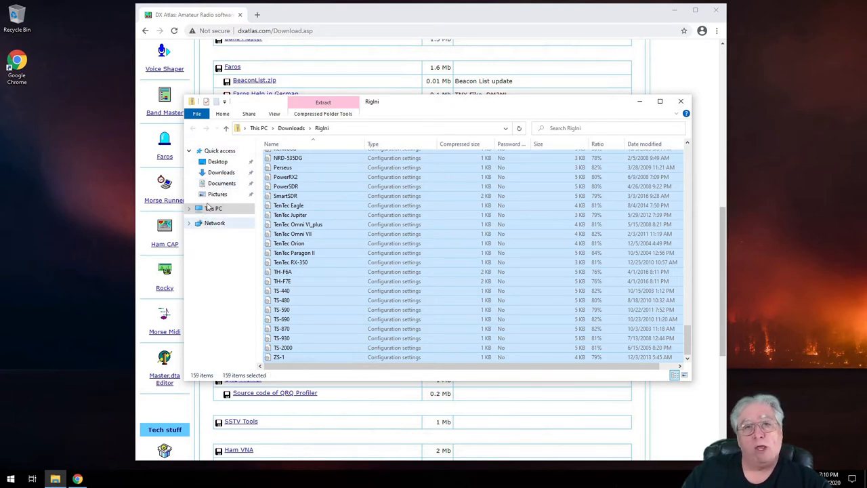
# Navigate to C:\Program Files (x86)\Afreet\OmniRig\Rigs.
pyautogui.click(214, 209)
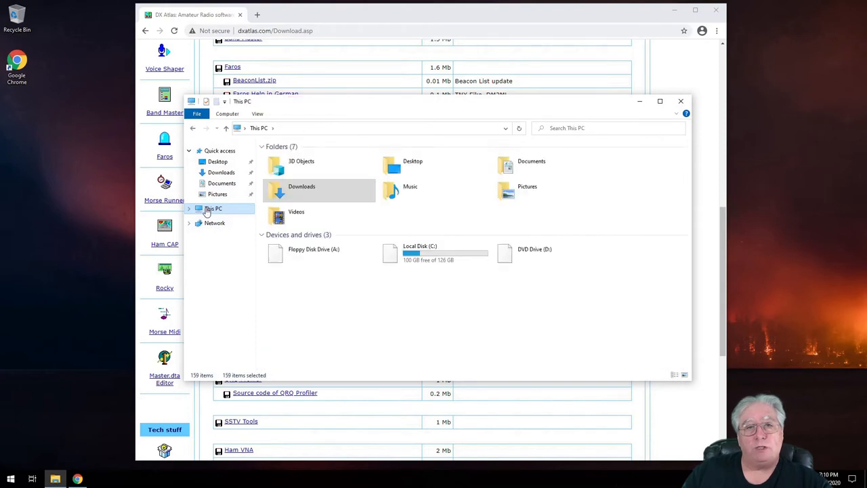
pyautogui.doubleClick(420, 253)
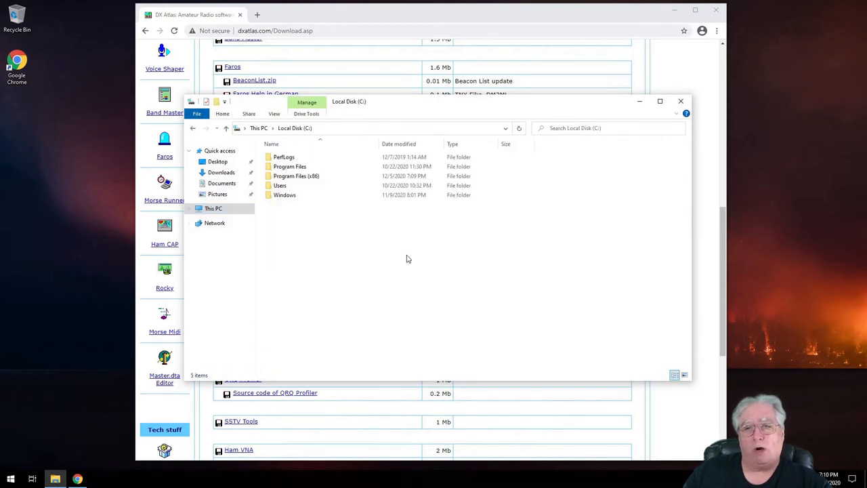
pyautogui.click(295, 176)
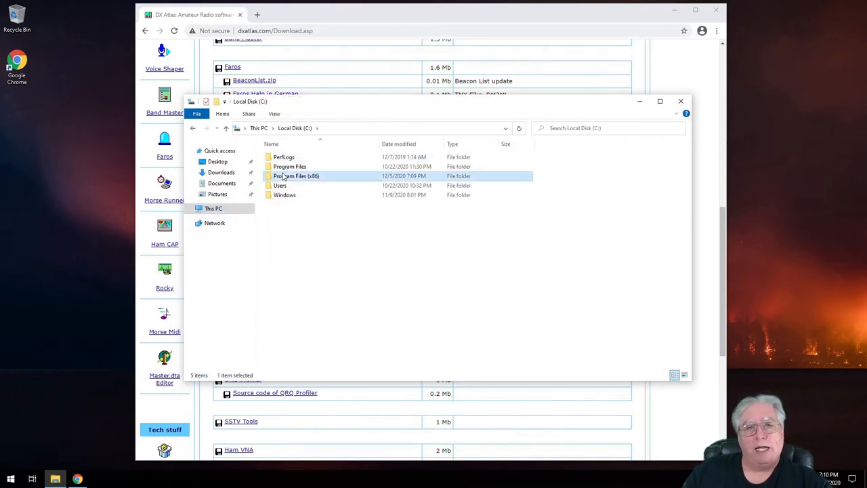
pyautogui.doubleClick(295, 176)
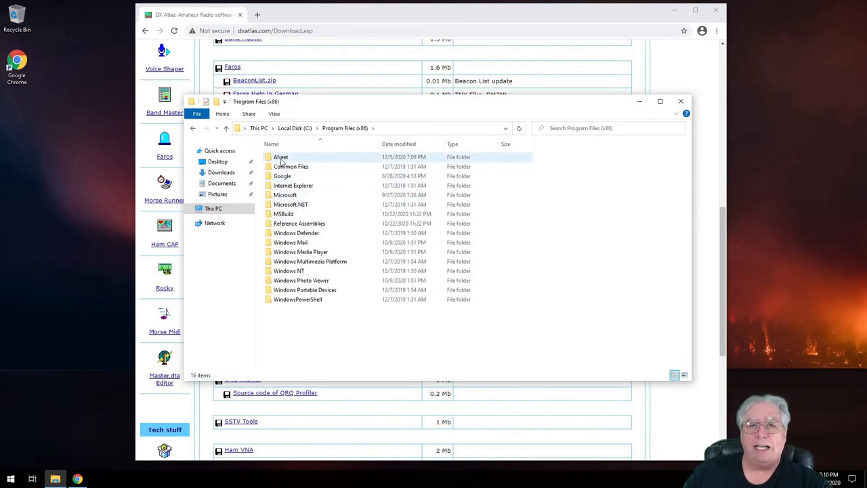
pyautogui.moveTo(280, 157)
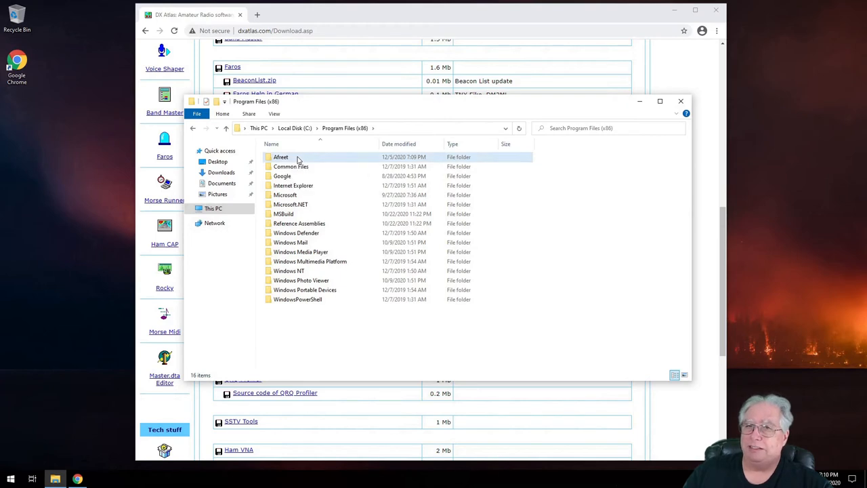
pyautogui.doubleClick(280, 157)
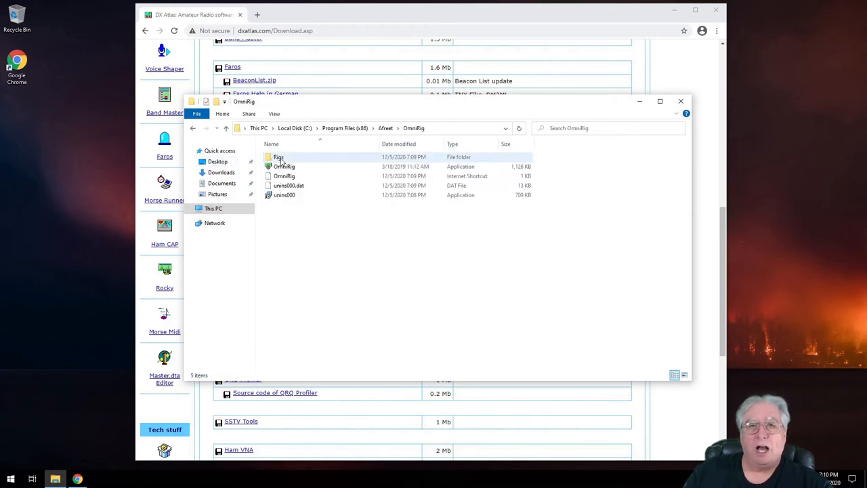
pyautogui.doubleClick(279, 157)
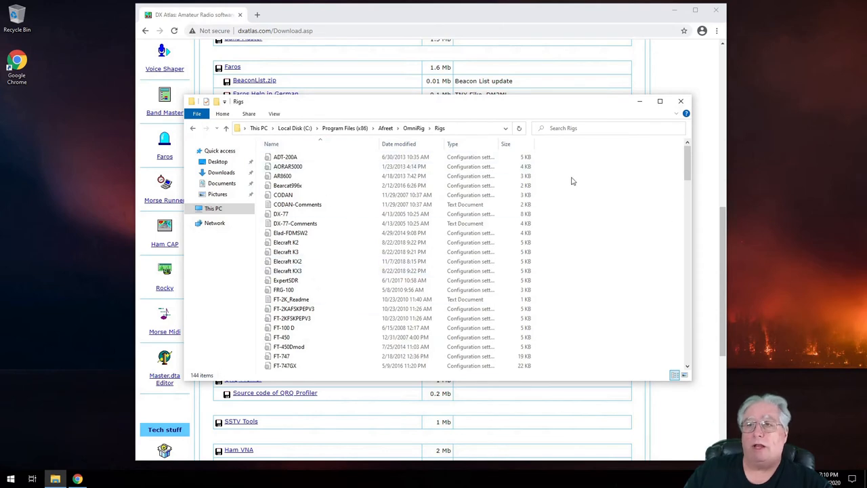
# Paste the 159 rig files into Rigs, replacing all existing ones with administrator permission, and close the folder.
pyautogui.rightClick(572, 181)
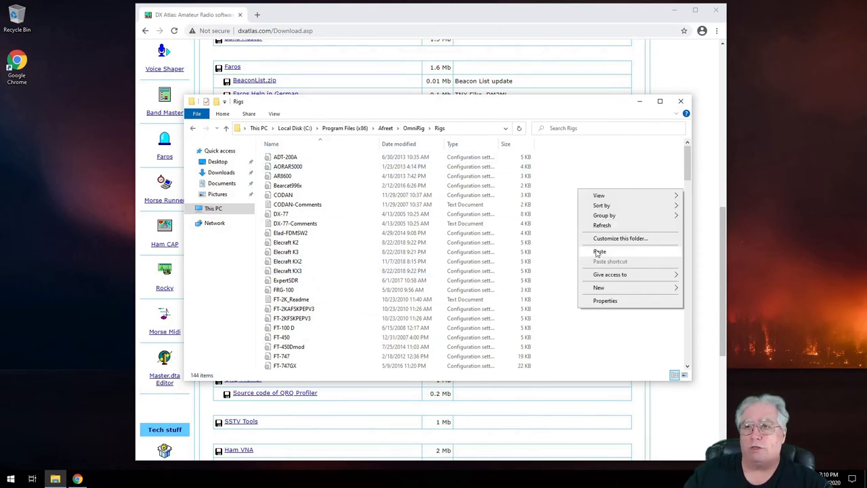
pyautogui.click(599, 251)
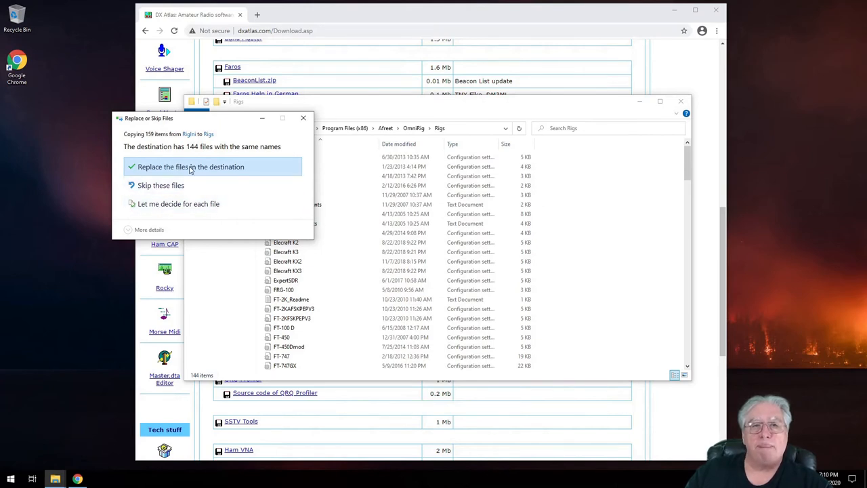
pyautogui.click(189, 166)
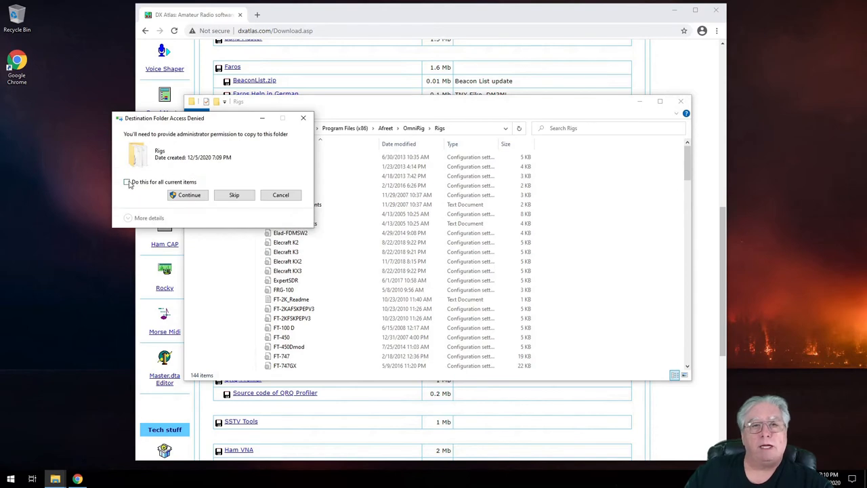
pyautogui.click(126, 181)
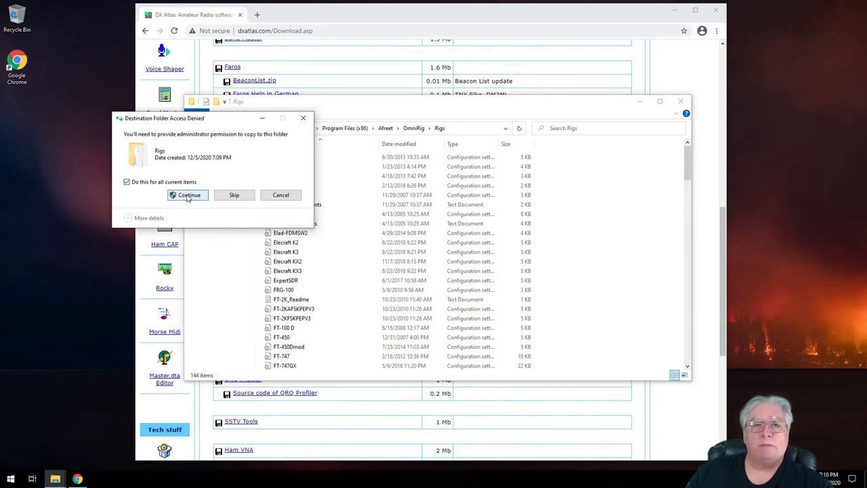
pyautogui.click(190, 195)
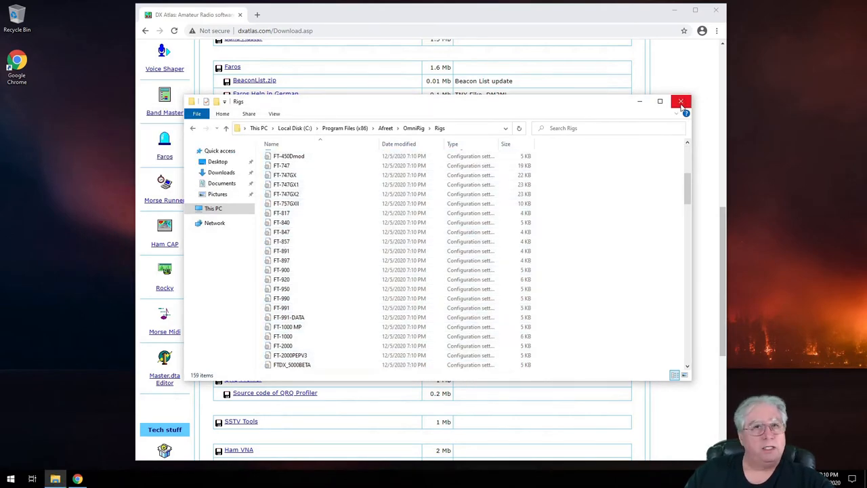
pyautogui.click(681, 101)
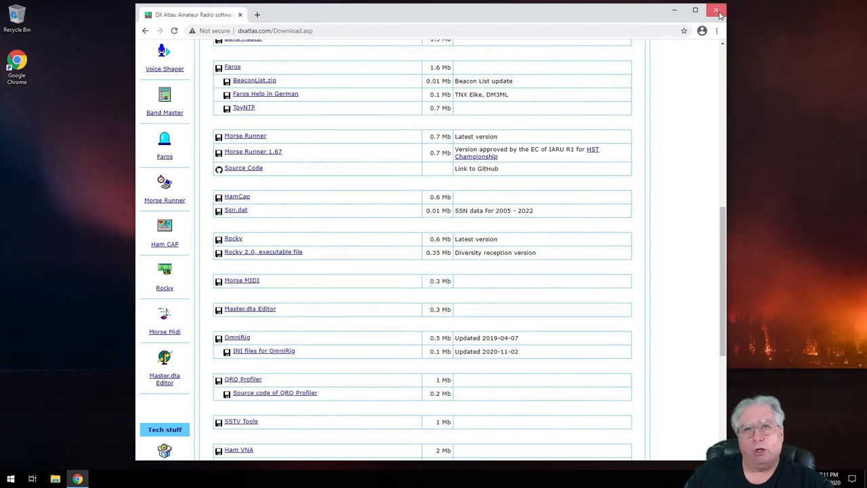
# Close the DX Atlas page and launch OmniRig from the Start menu's O section.
pyautogui.click(719, 12)
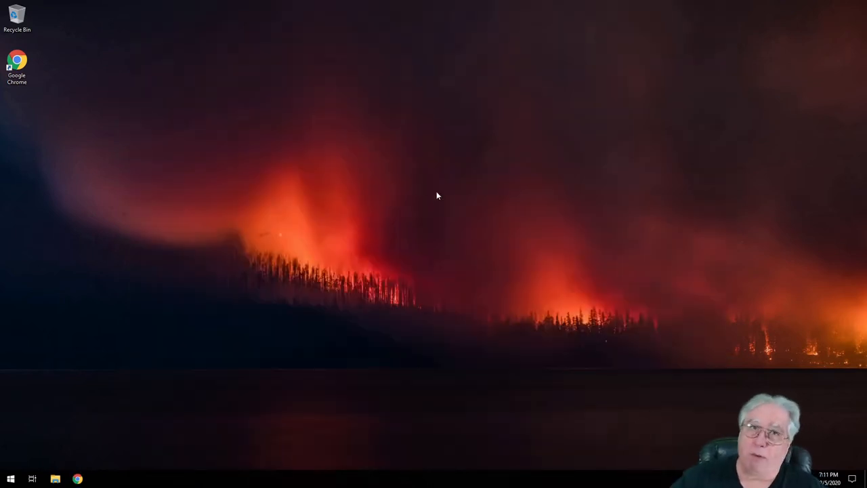
pyautogui.moveTo(95, 403)
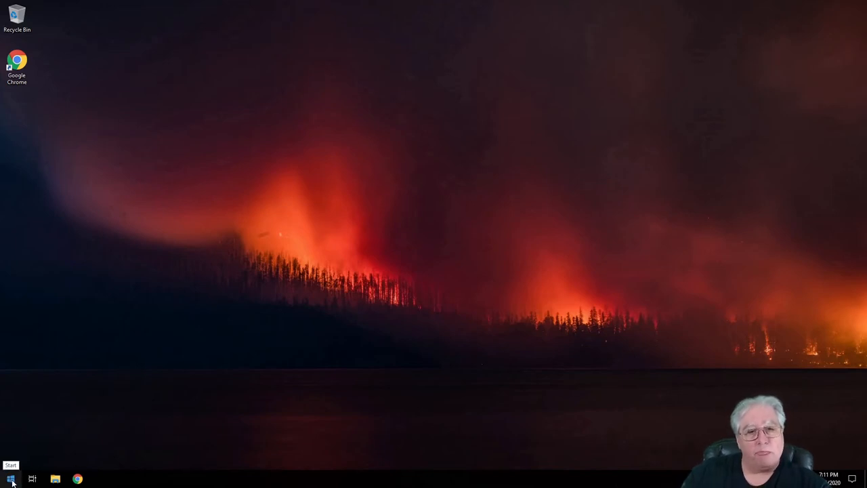
pyautogui.click(11, 480)
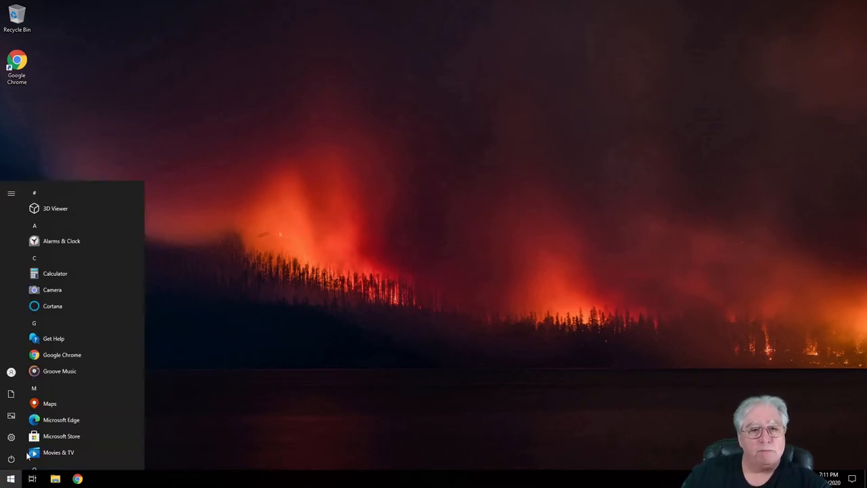
pyautogui.scroll(-3)
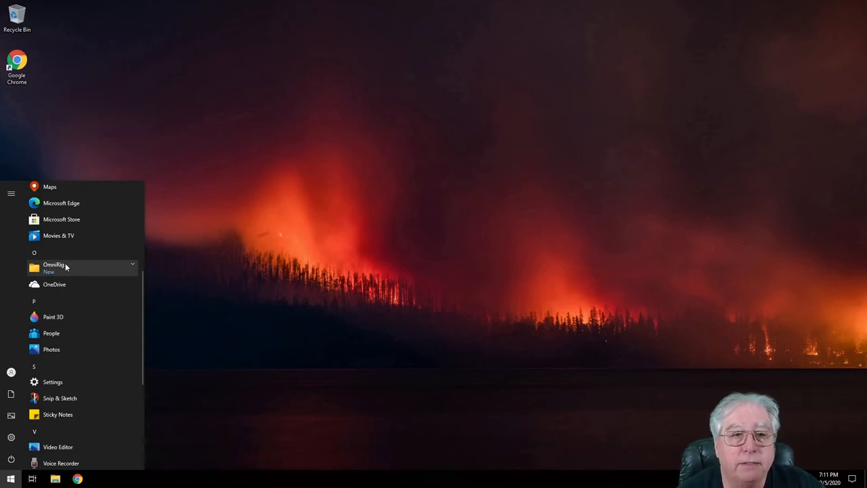
pyautogui.click(54, 266)
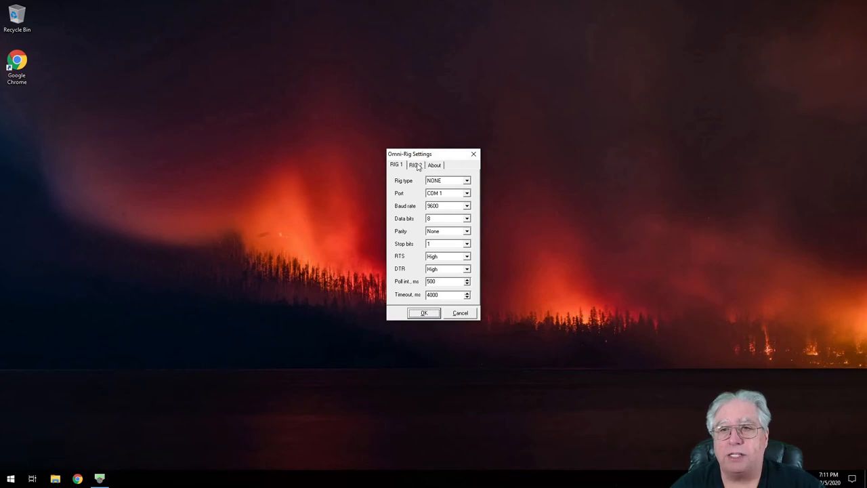
# Set Rig 1 to rig type FTDX3000, baud rate 38400, RTS Low and DTR Low.
pyautogui.click(395, 165)
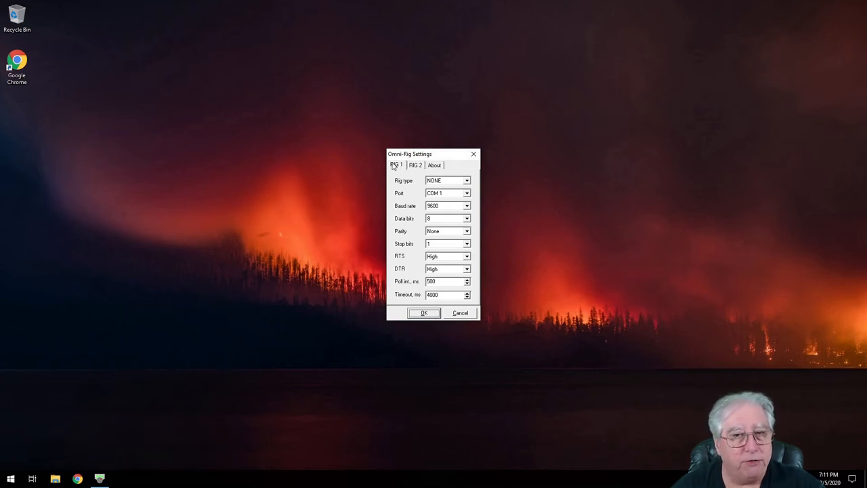
pyautogui.moveTo(395, 168)
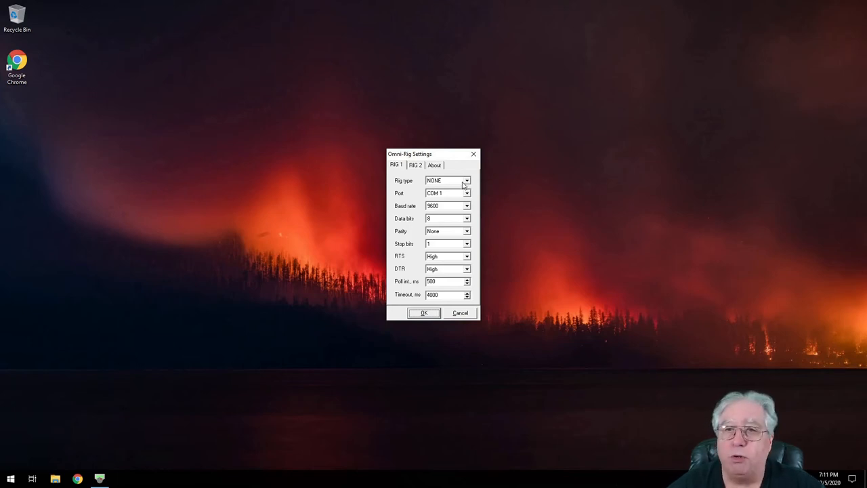
pyautogui.click(466, 180)
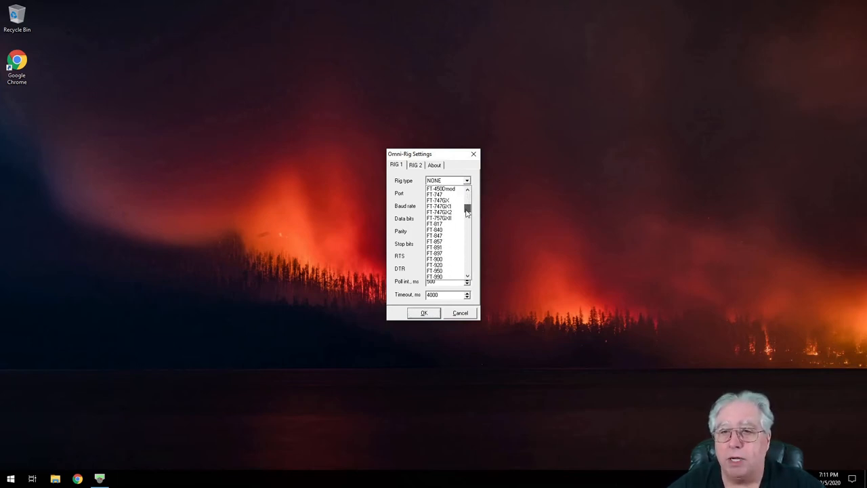
pyautogui.scroll(-3)
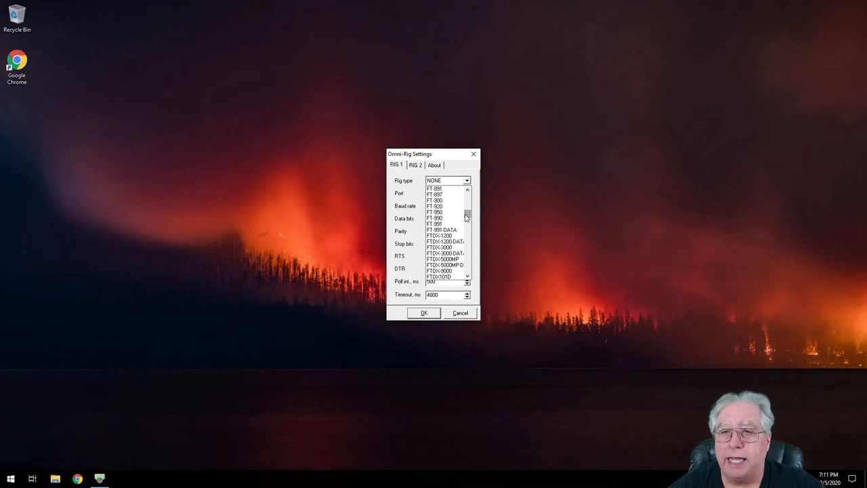
pyautogui.click(445, 253)
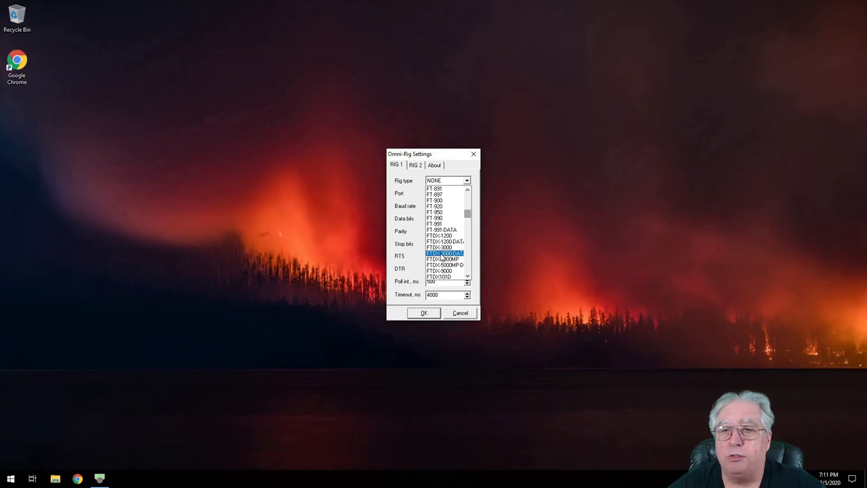
pyautogui.click(444, 253)
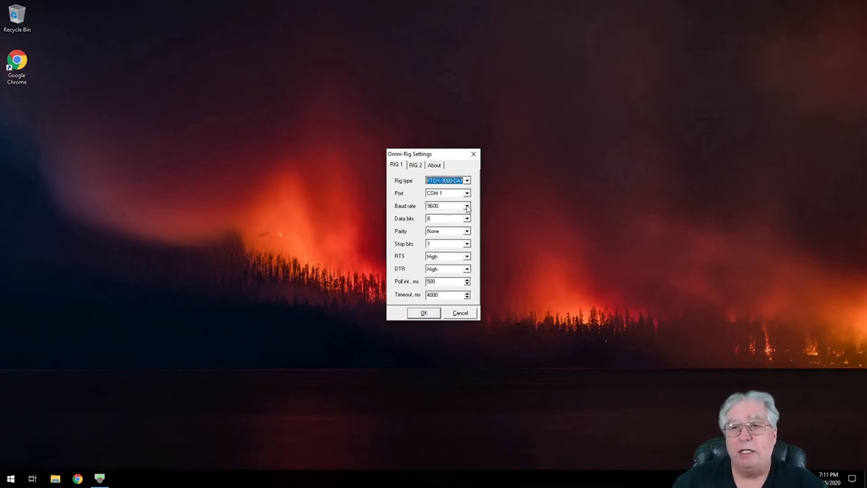
pyautogui.click(466, 206)
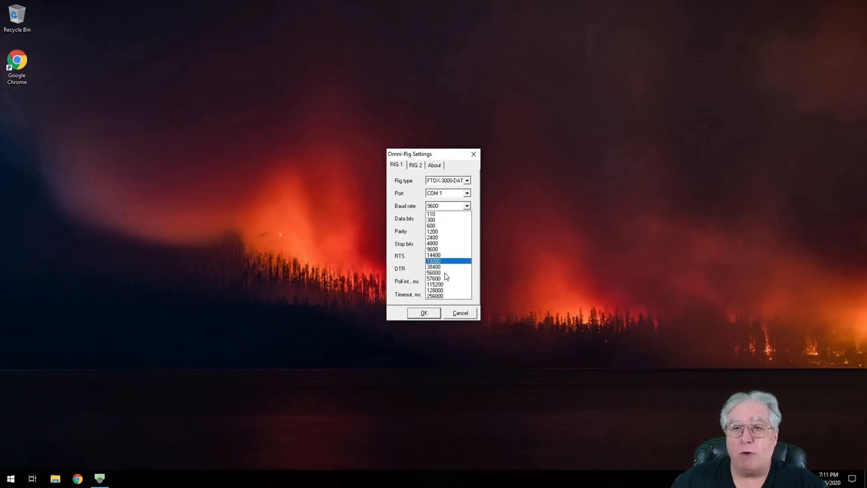
pyautogui.click(434, 266)
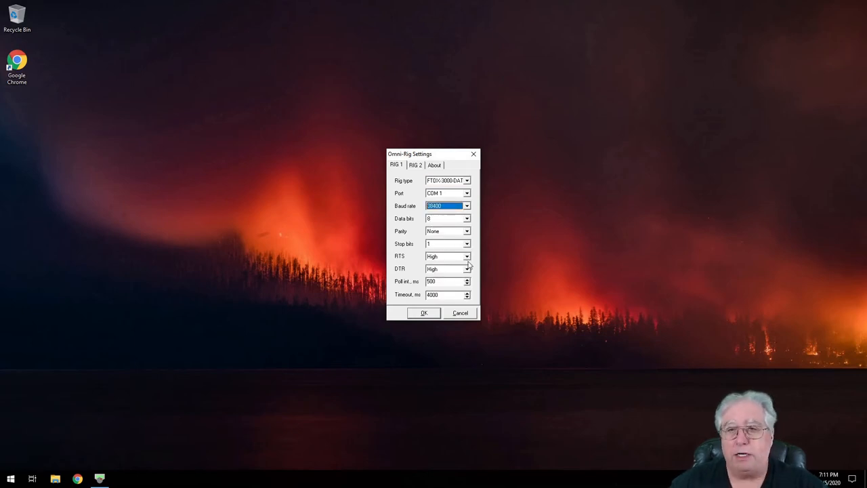
pyautogui.click(466, 268)
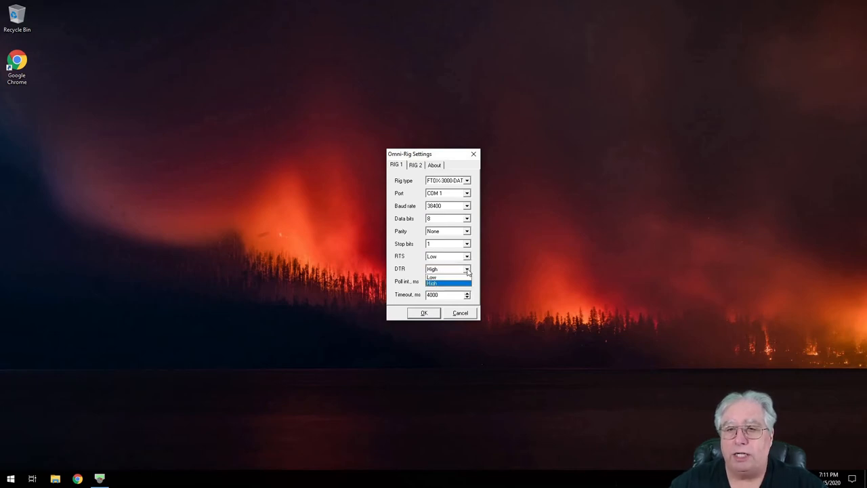
pyautogui.click(432, 276)
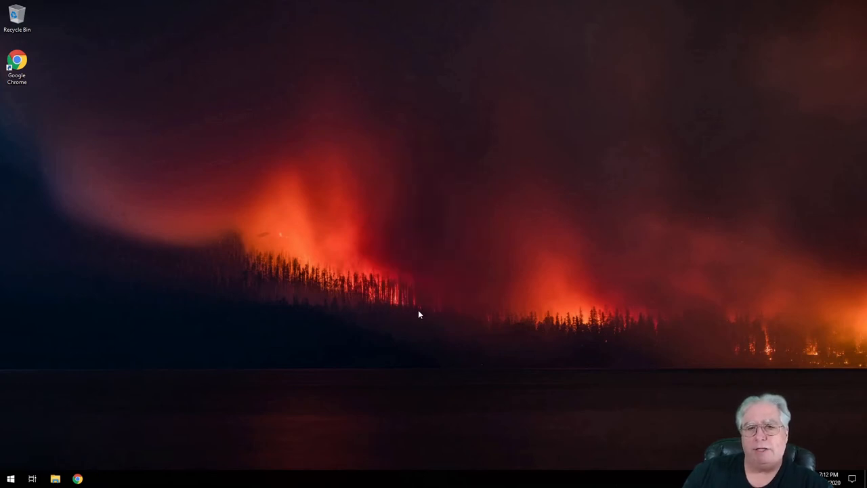
pyautogui.moveTo(173, 428)
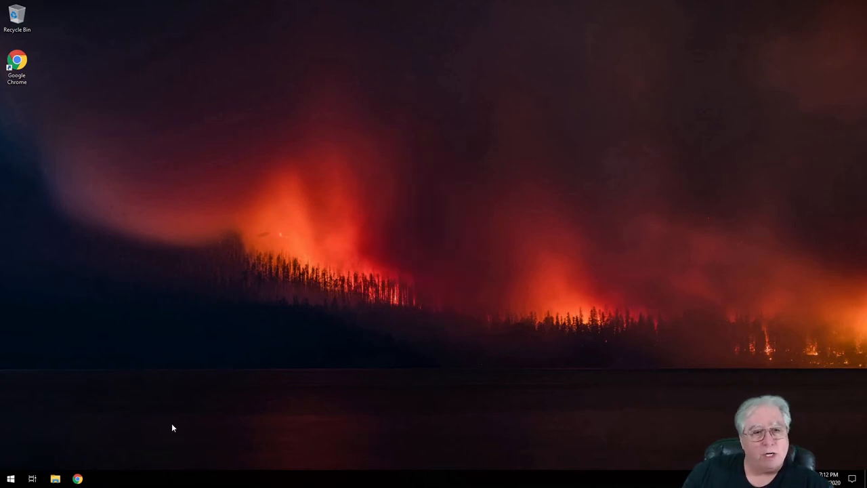
# Reopen Rig 1 settings, switch the port from COM 1 to the radio's COM port, and save with OK.
pyautogui.click(11, 479)
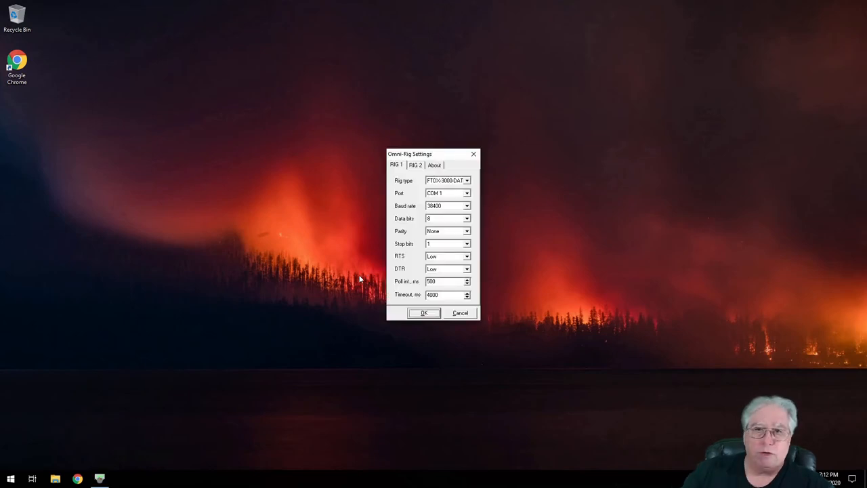
pyautogui.click(466, 192)
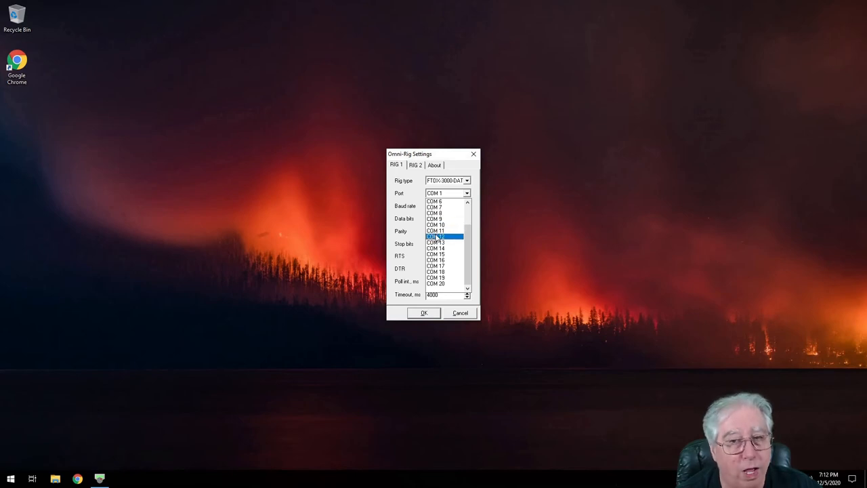
pyautogui.click(436, 236)
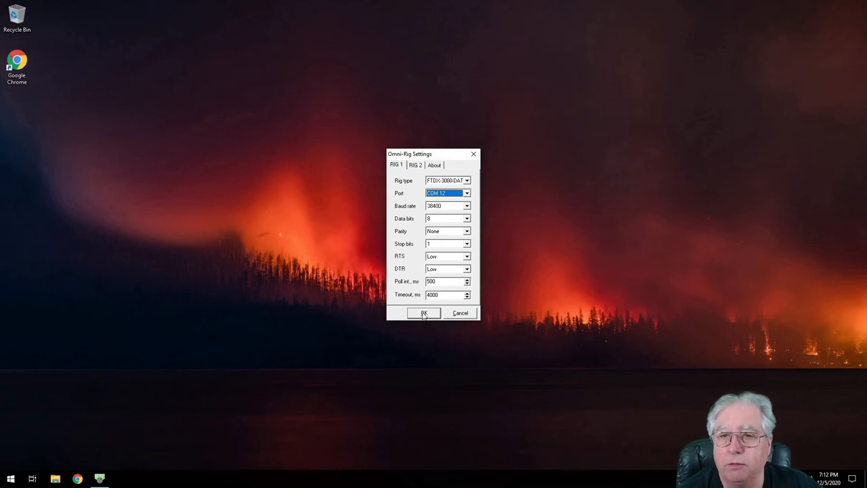
pyautogui.click(423, 311)
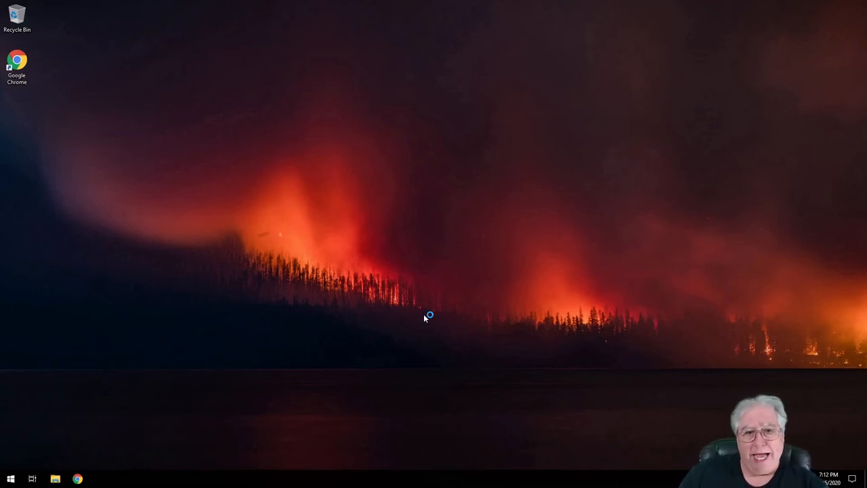
pyautogui.moveTo(426, 318)
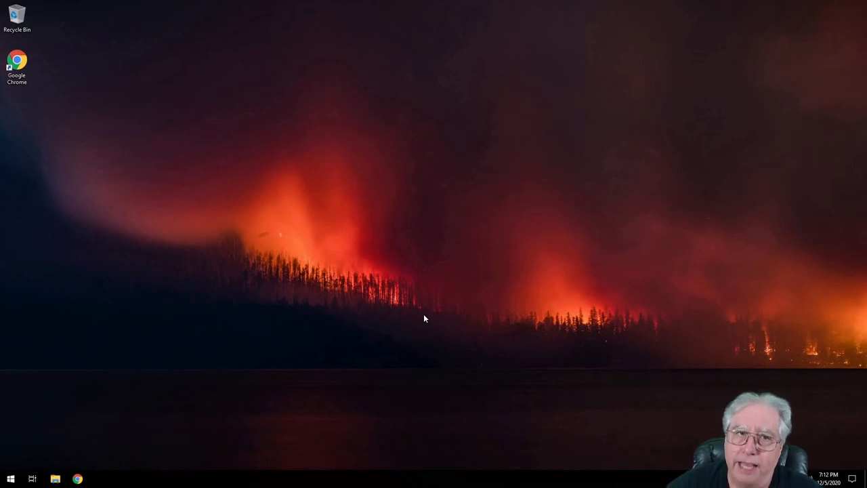
pyautogui.moveTo(216, 302)
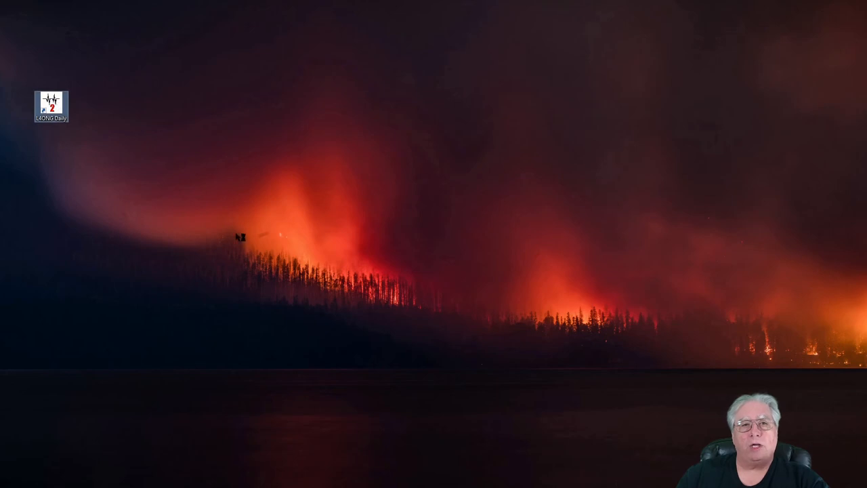
# Launch Log4OM 2 from its desktop icon.
pyautogui.doubleClick(52, 103)
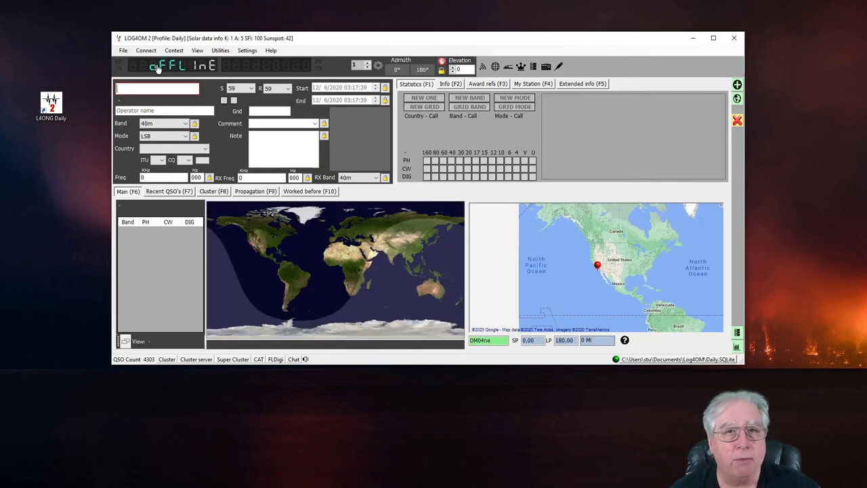
# Open Program Configuration and select the CAT interface page under Hardware Configuration.
pyautogui.click(247, 50)
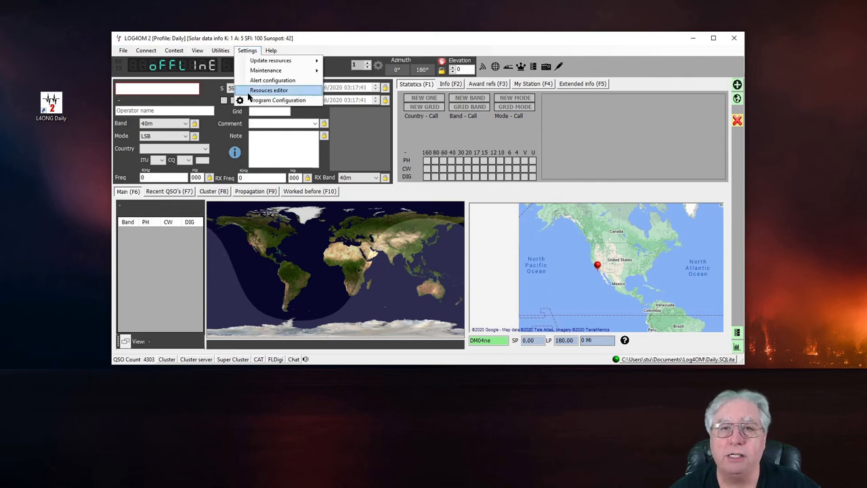
pyautogui.click(269, 89)
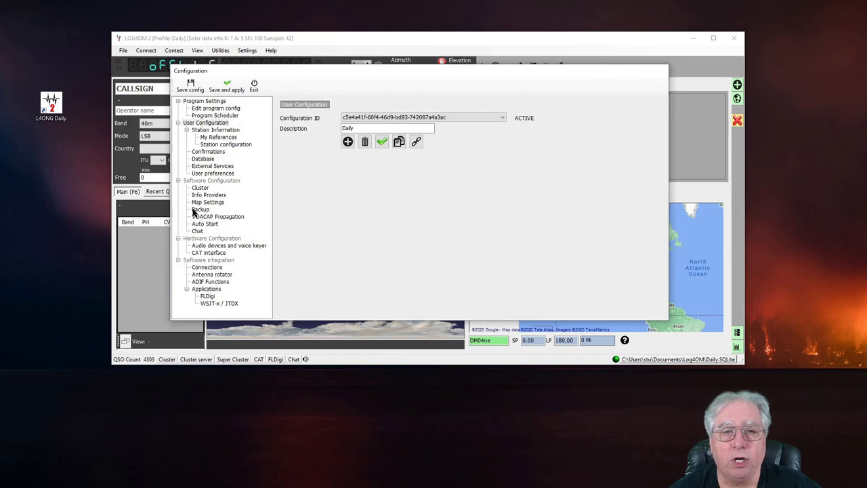
pyautogui.moveTo(214, 244)
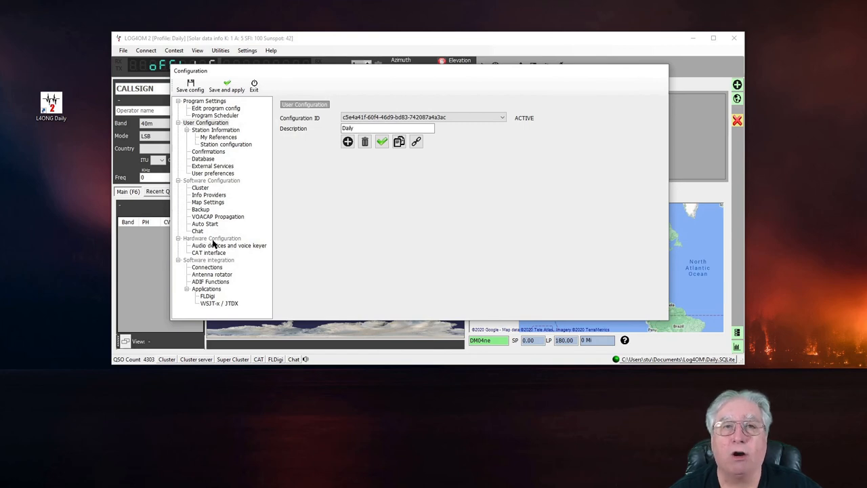
pyautogui.click(209, 252)
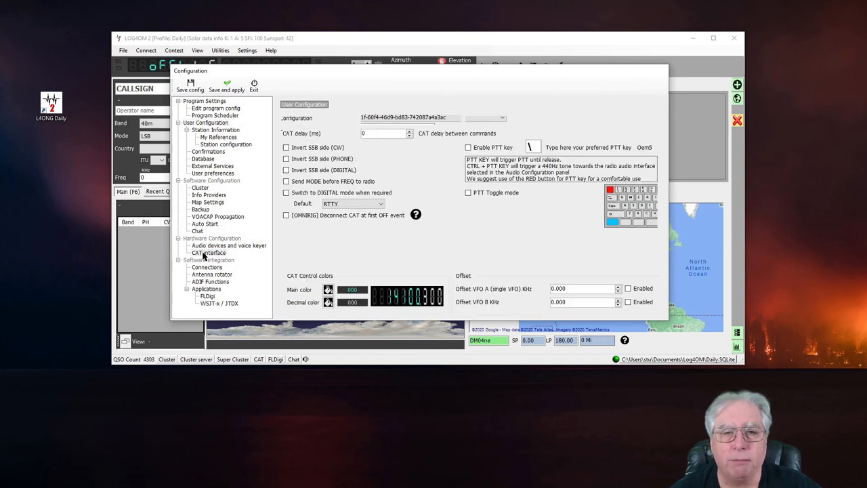
# Choose OmniRig as the CAT engine, keep Auto start CAT checked, and save and apply.
pyautogui.click(208, 252)
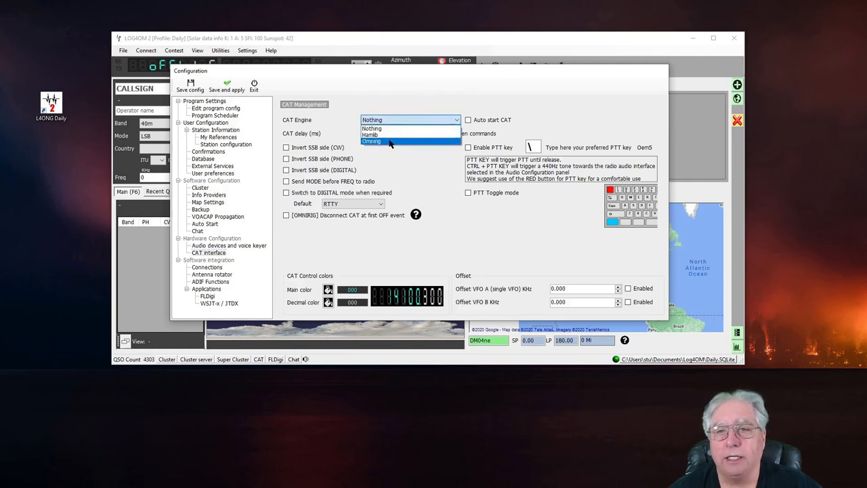
pyautogui.click(371, 141)
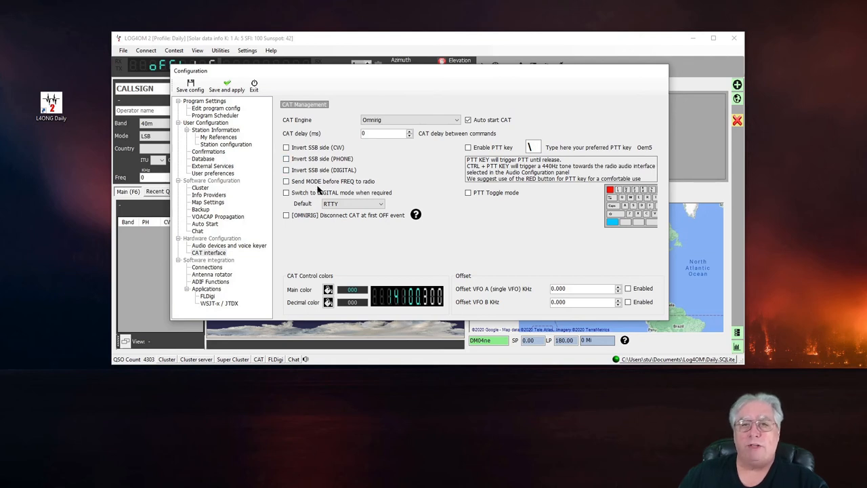
pyautogui.moveTo(331, 185)
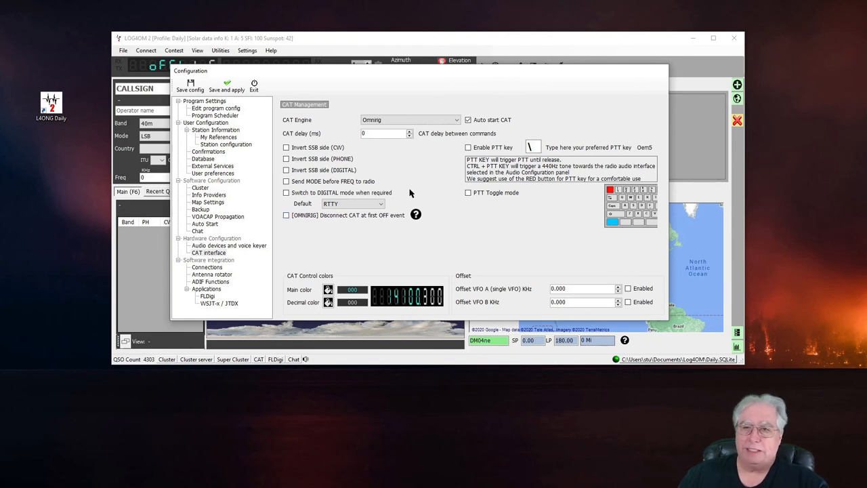
pyautogui.moveTo(416, 214)
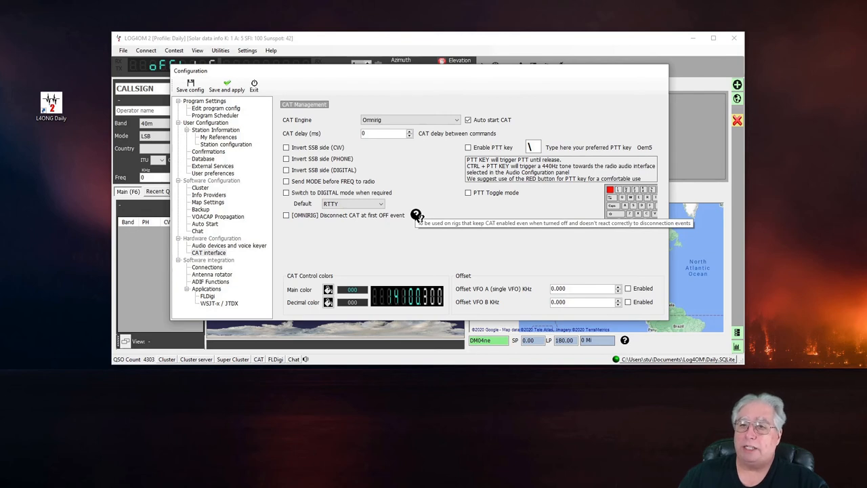
pyautogui.moveTo(436, 236)
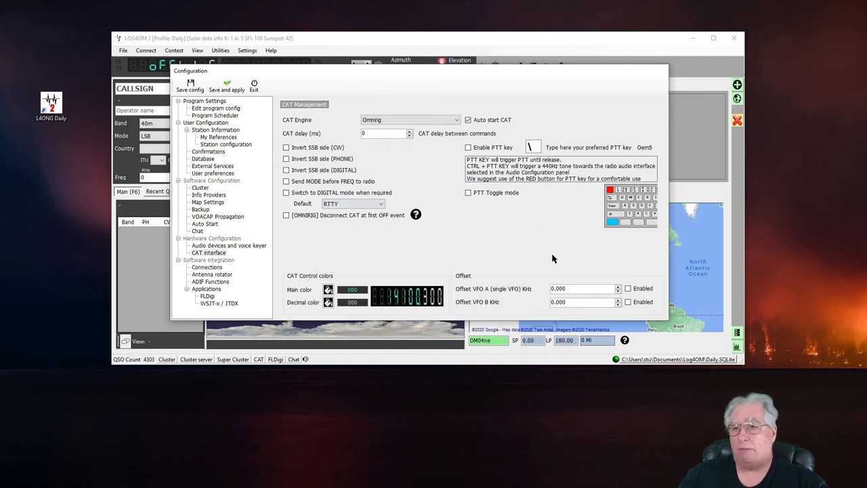
pyautogui.moveTo(423, 170)
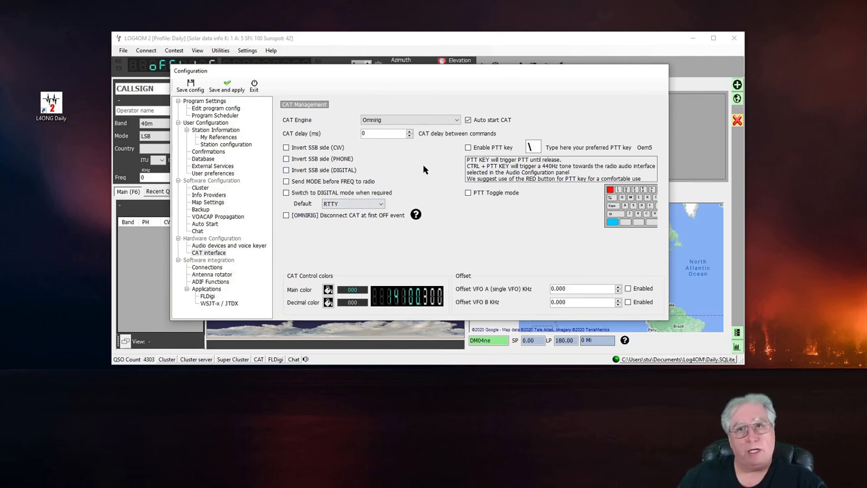
pyautogui.moveTo(228, 87)
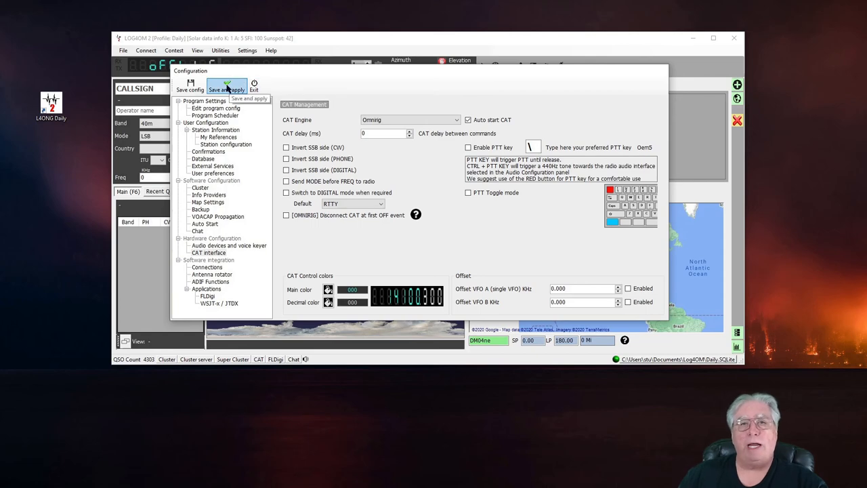
pyautogui.click(228, 88)
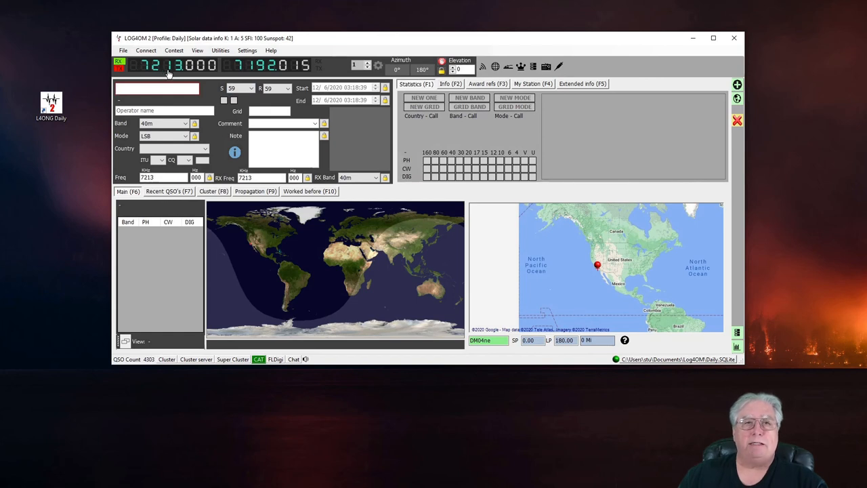
pyautogui.click(157, 88)
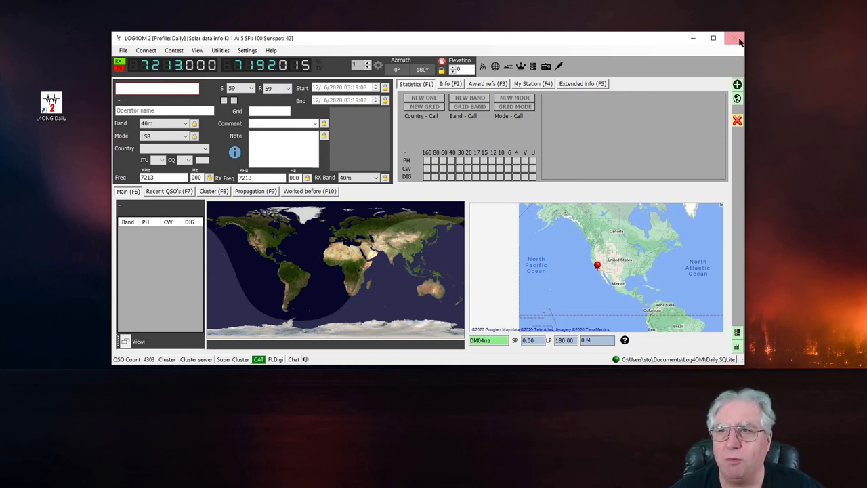
pyautogui.moveTo(734, 38)
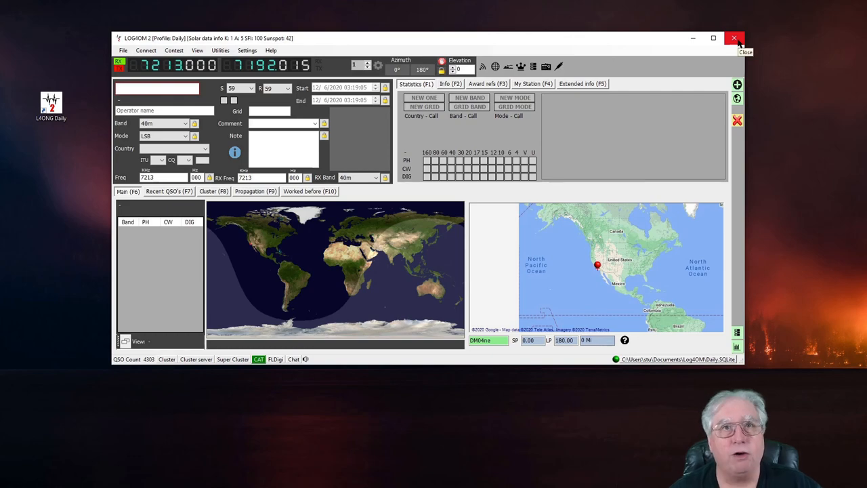